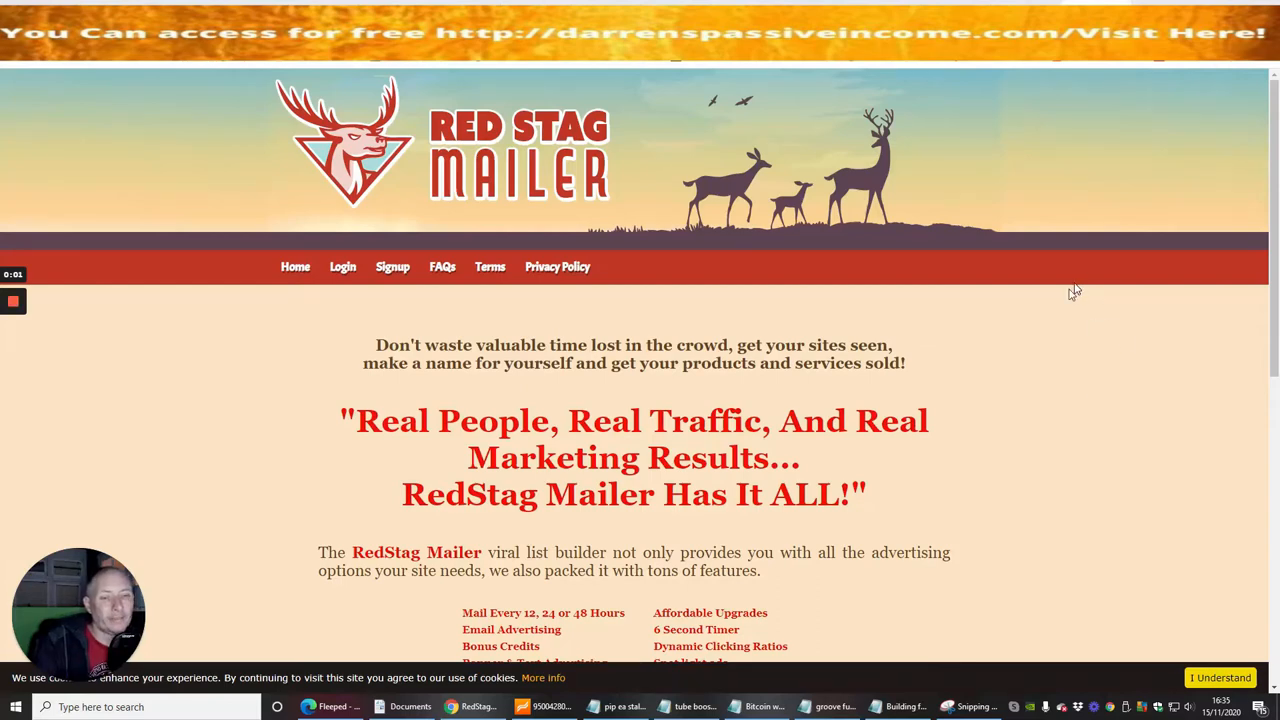
mouse_move(524, 140)
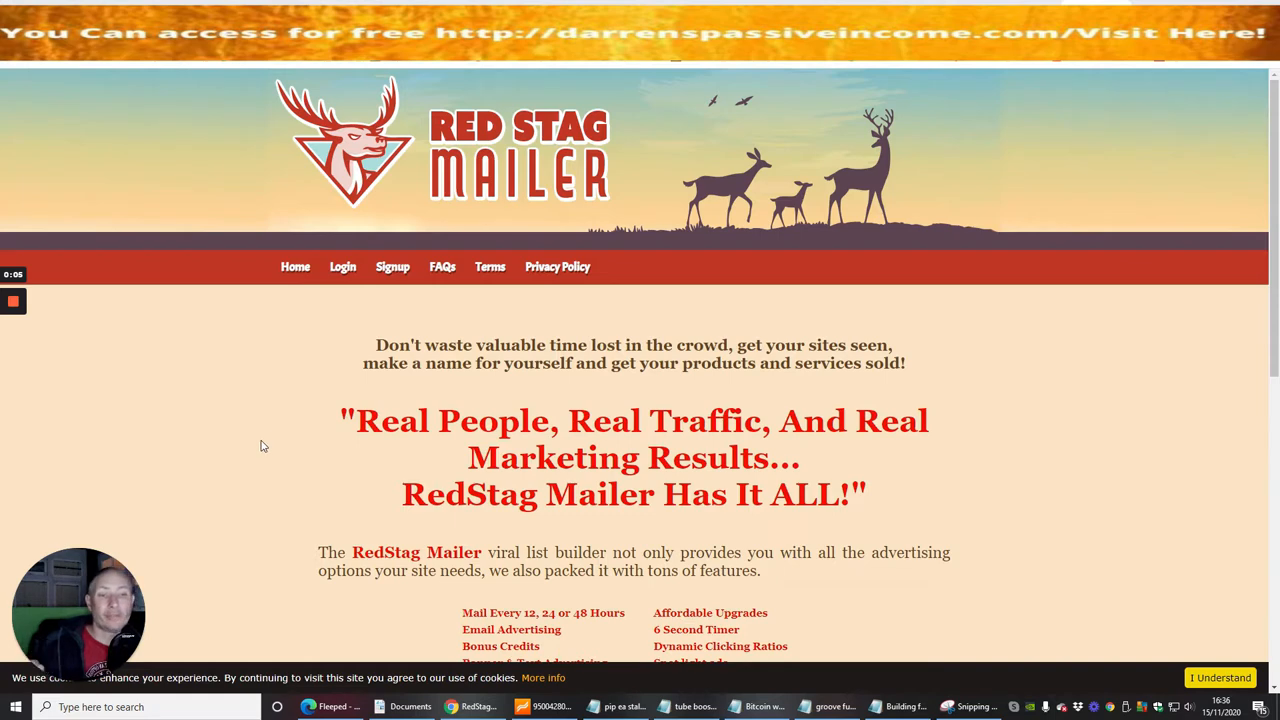
mouse_move(290, 404)
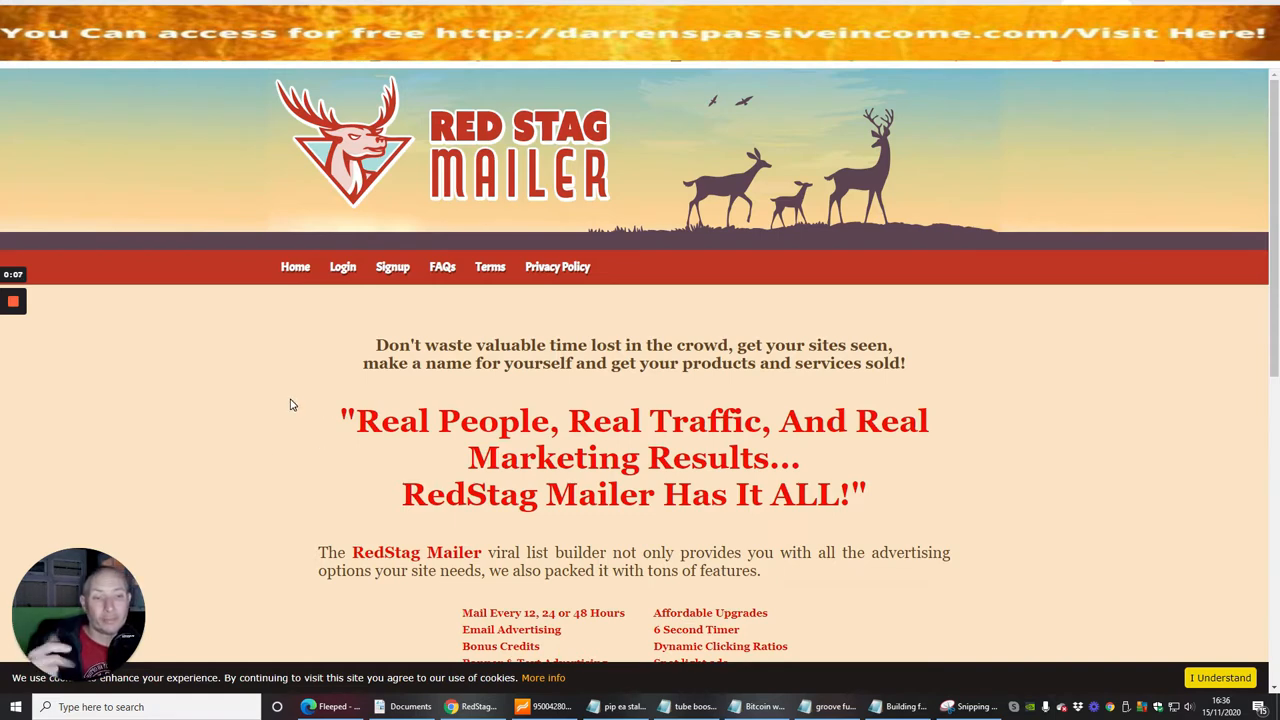
mouse_move(284, 396)
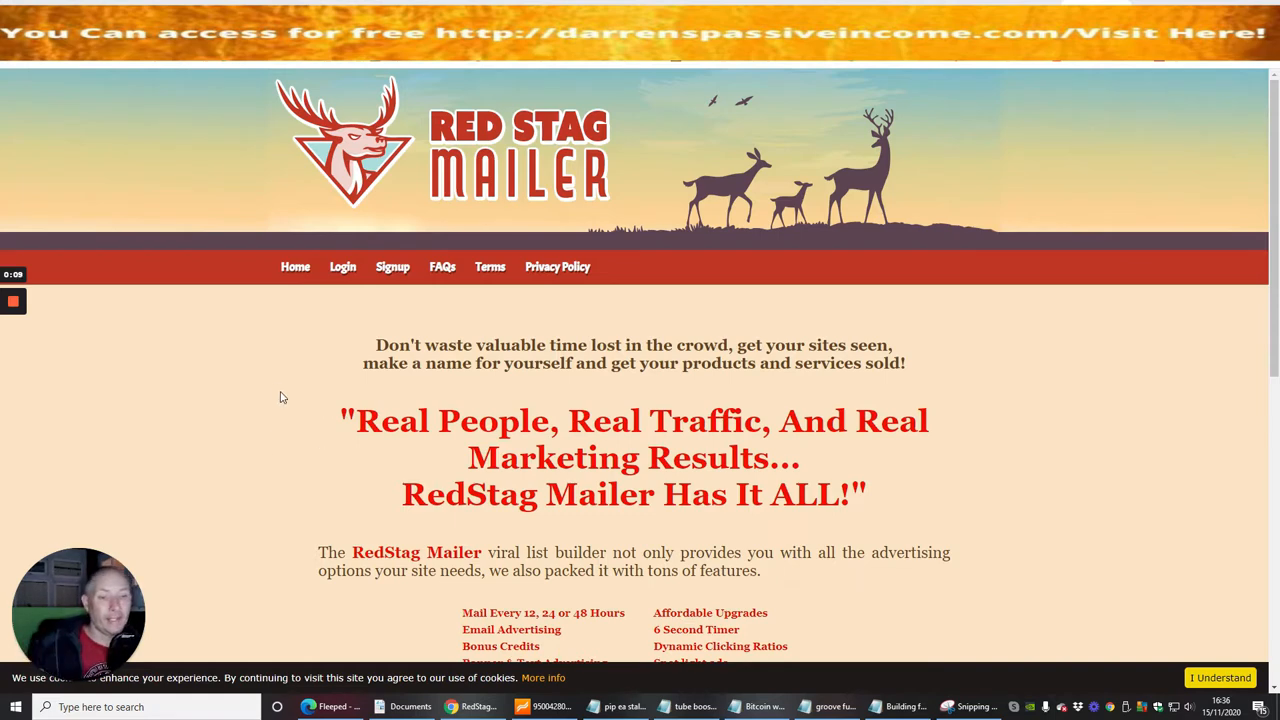
mouse_move(276, 272)
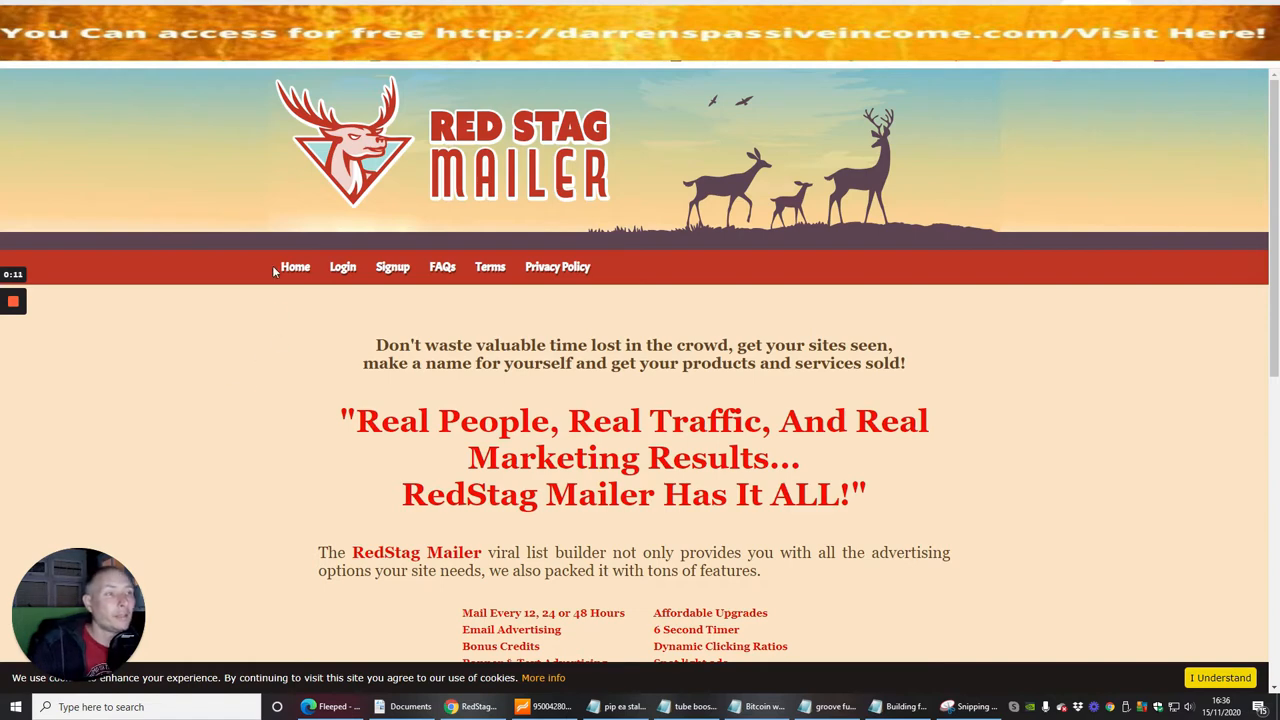
Fill the signup form with first name 'darren', the saved username suggestion and the password.
left_click(392, 268)
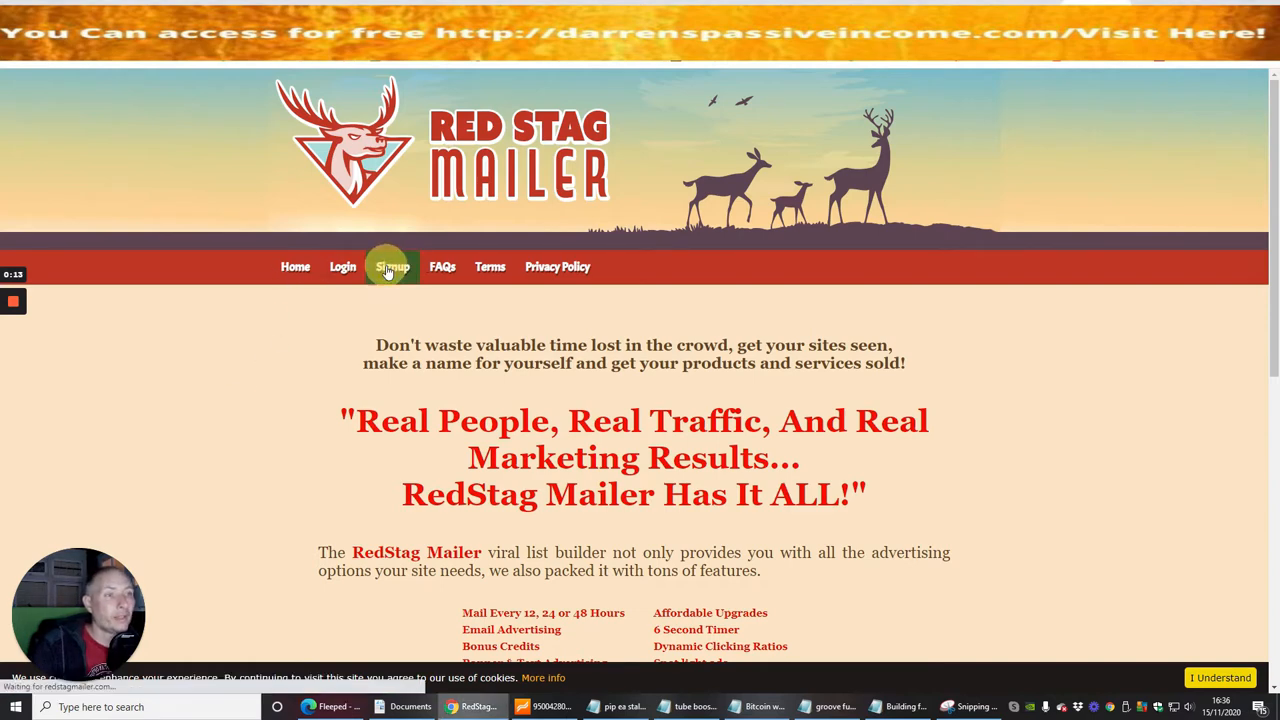
left_click(392, 268)
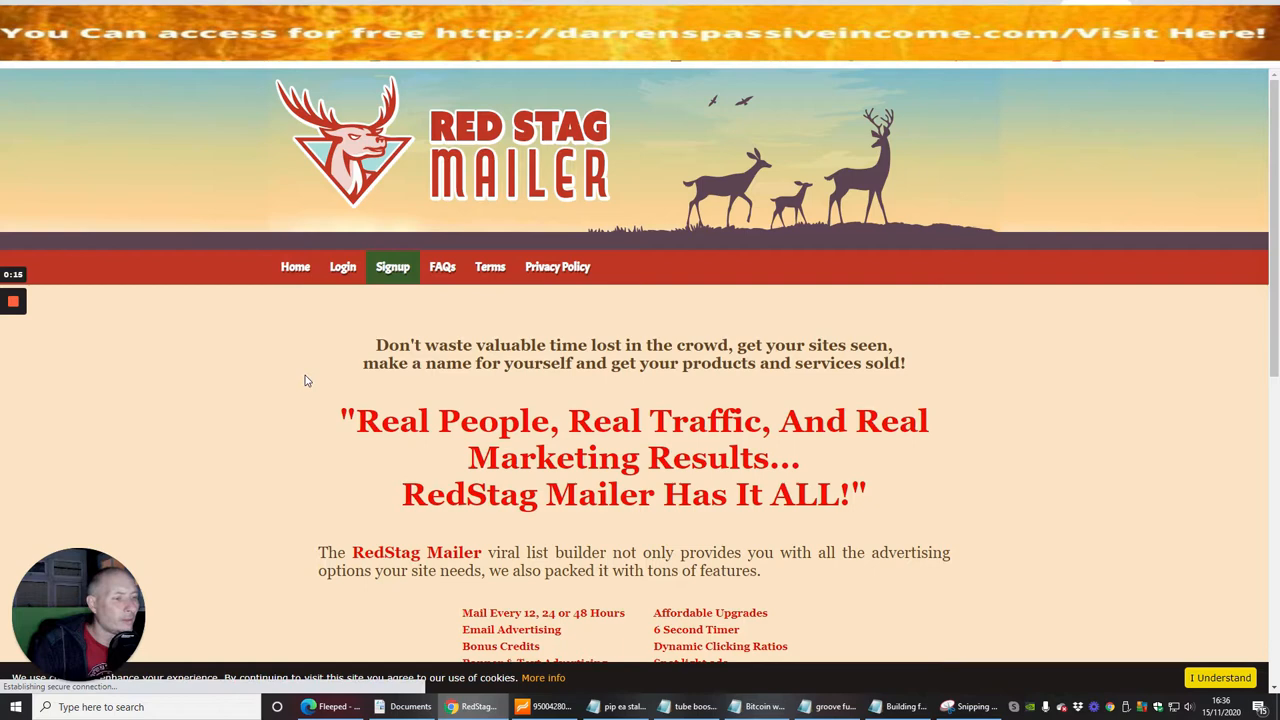
left_click(392, 268)
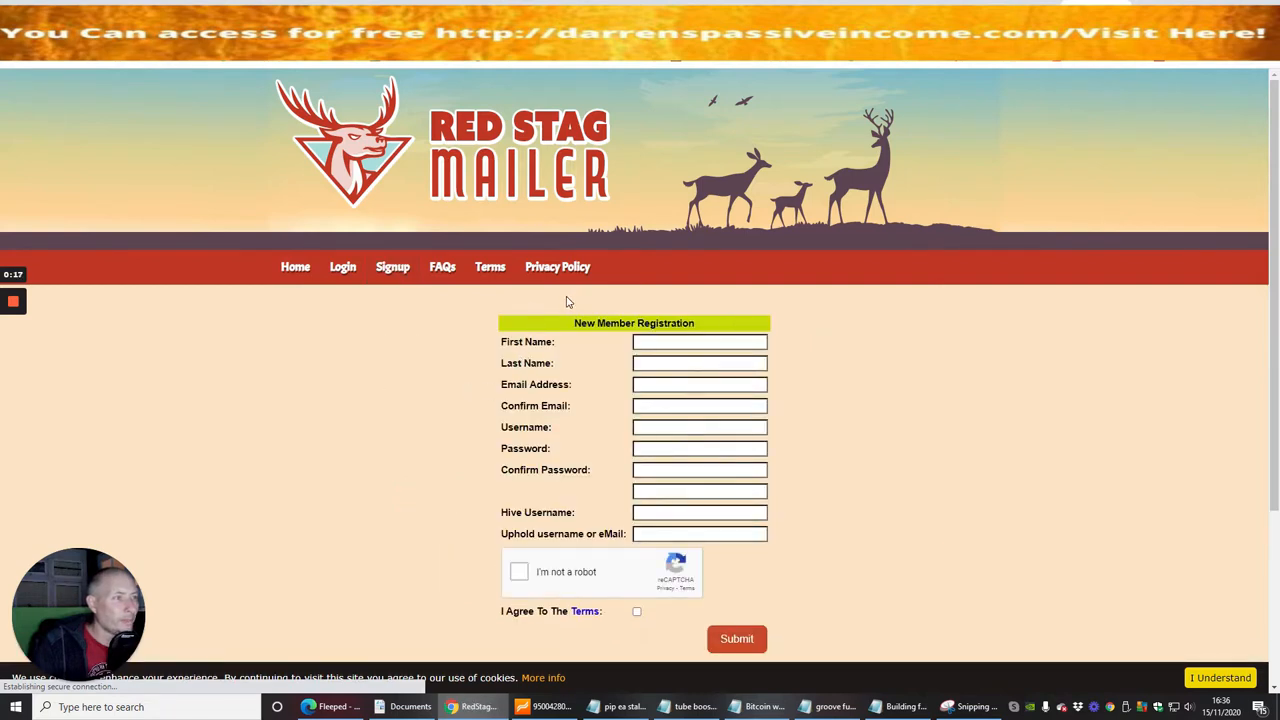
type("darren")
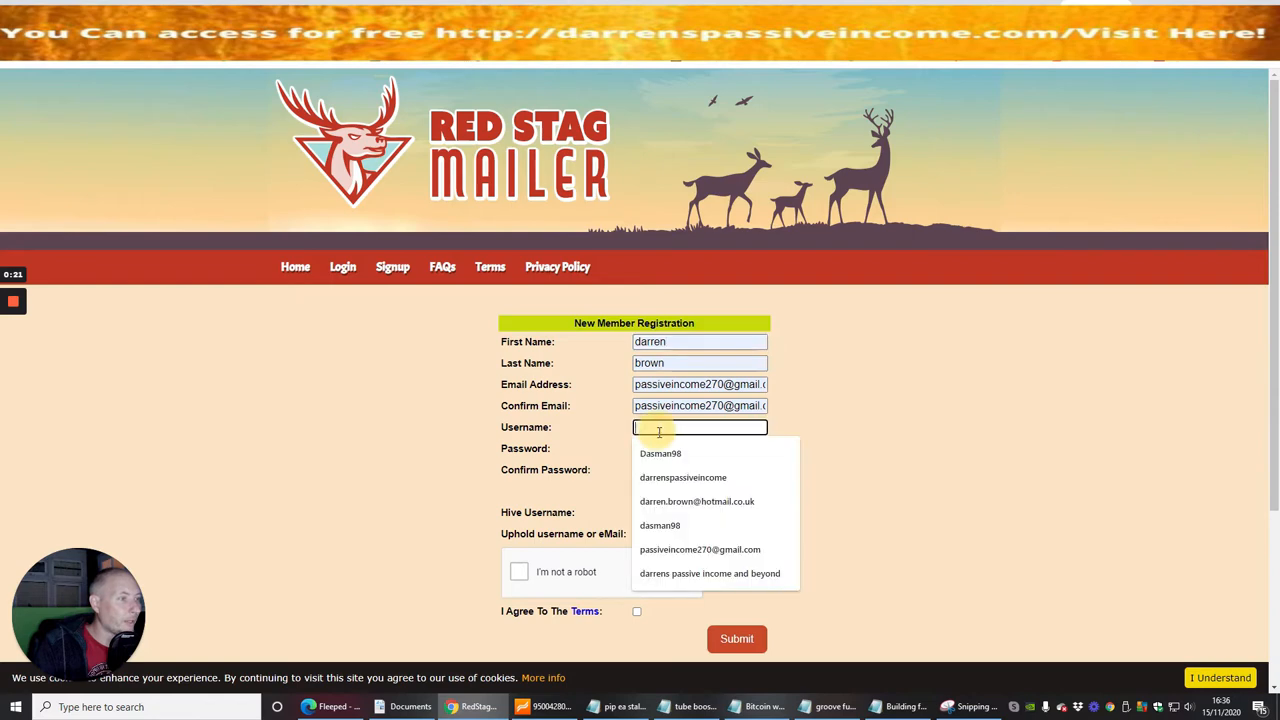
left_click(660, 452)
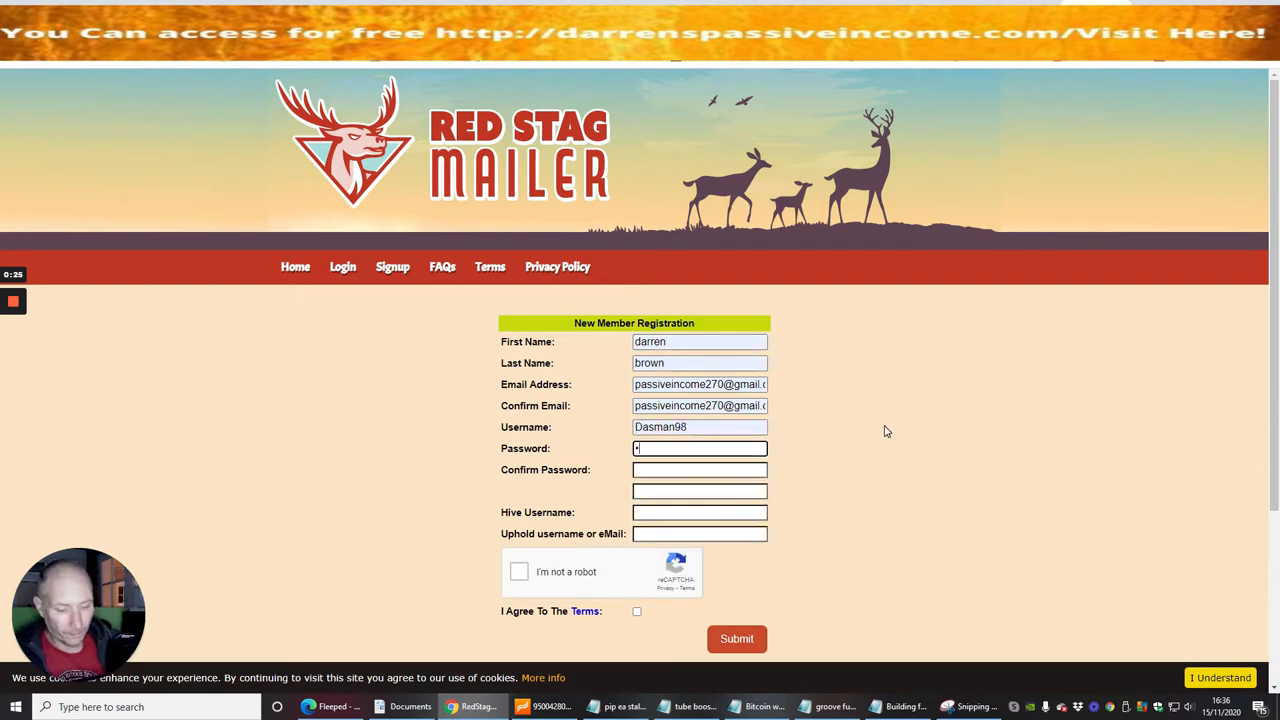
type("password")
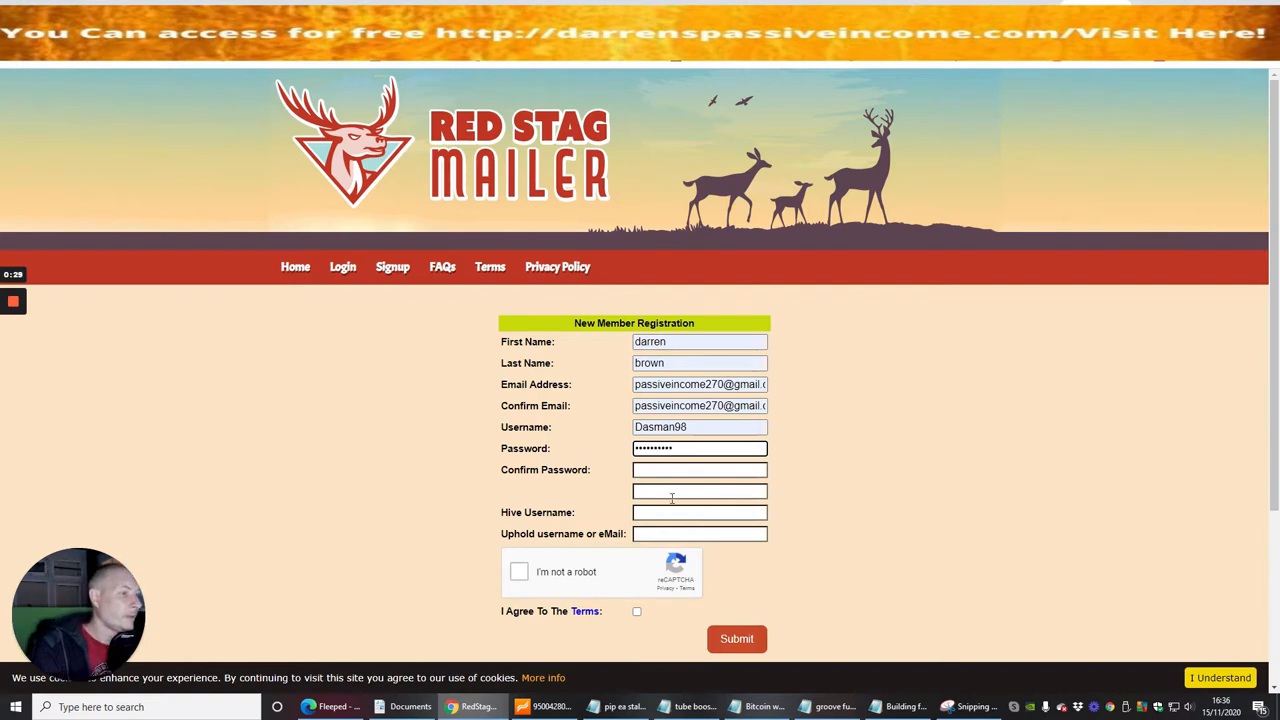
left_click(700, 470)
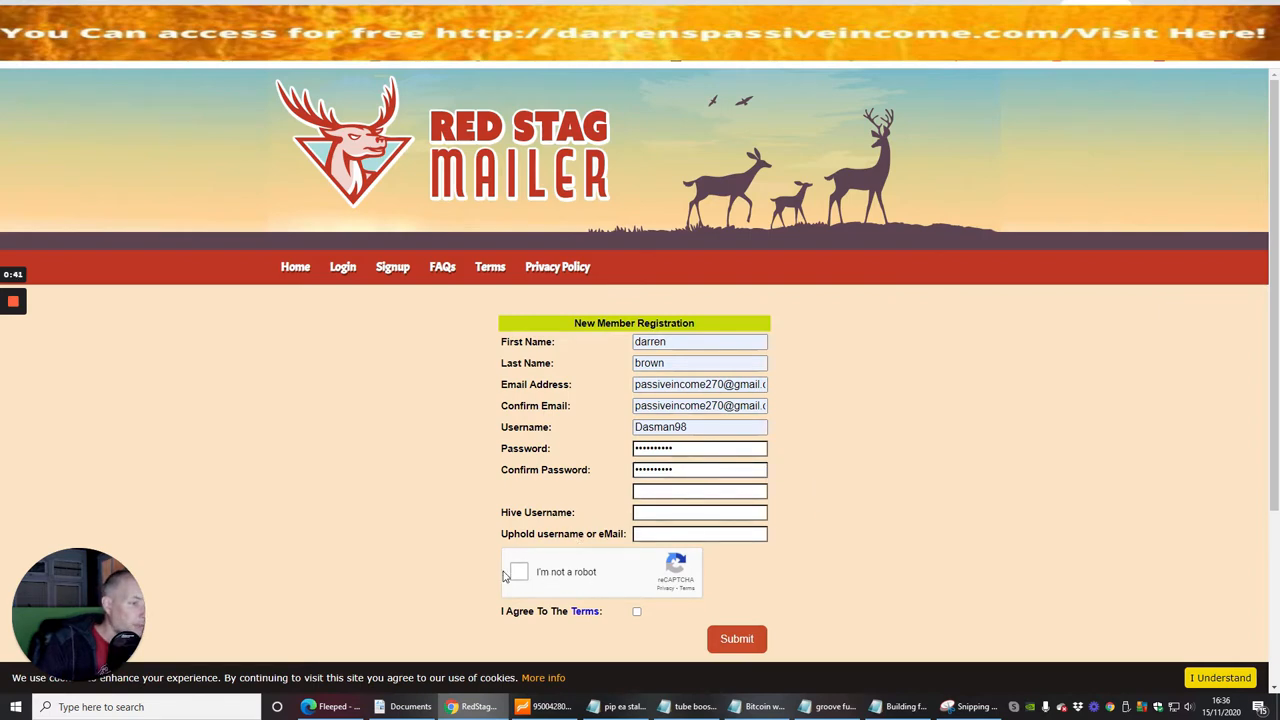
Pass the robot check, agree to the terms and submit the registration.
left_click(520, 572)
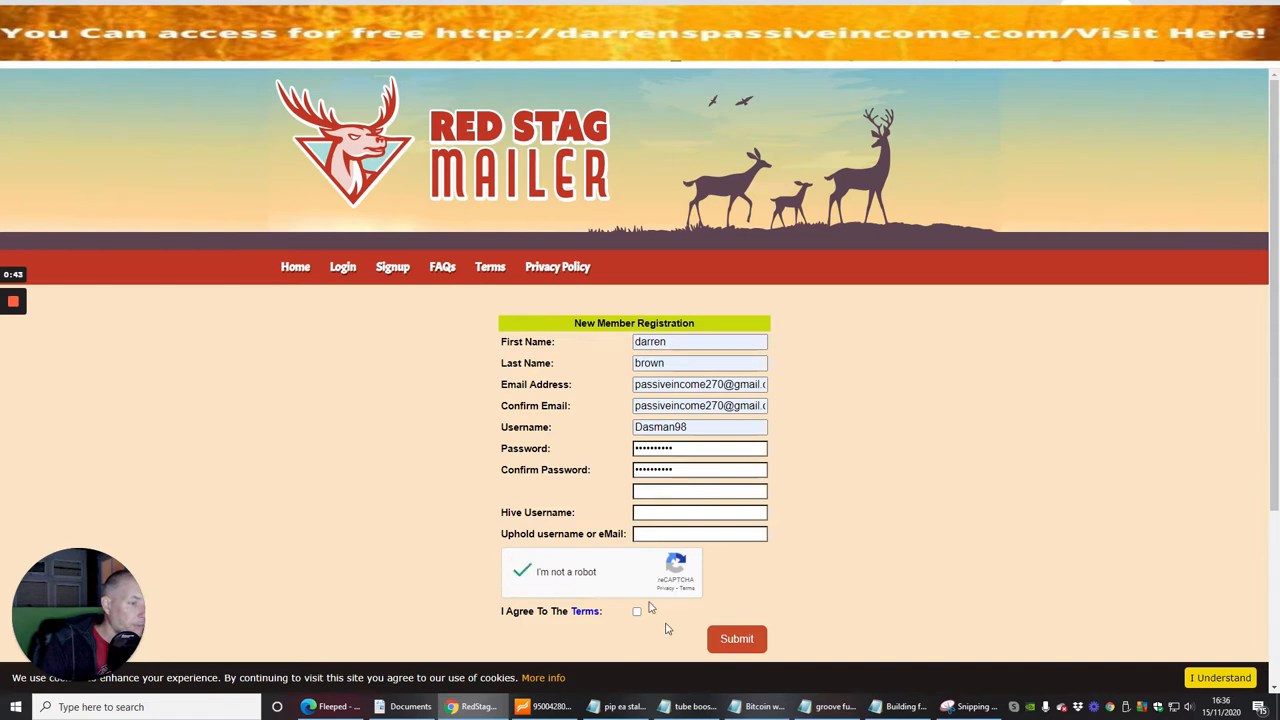
left_click(636, 612)
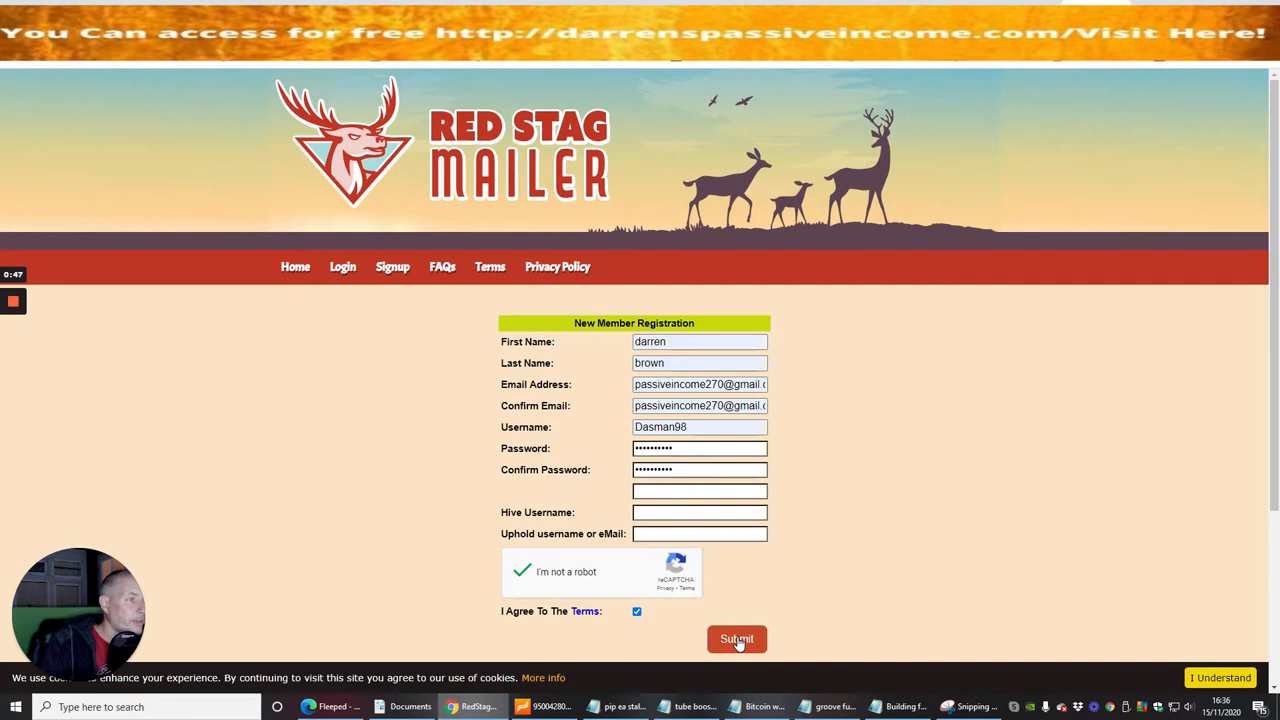
left_click(736, 640)
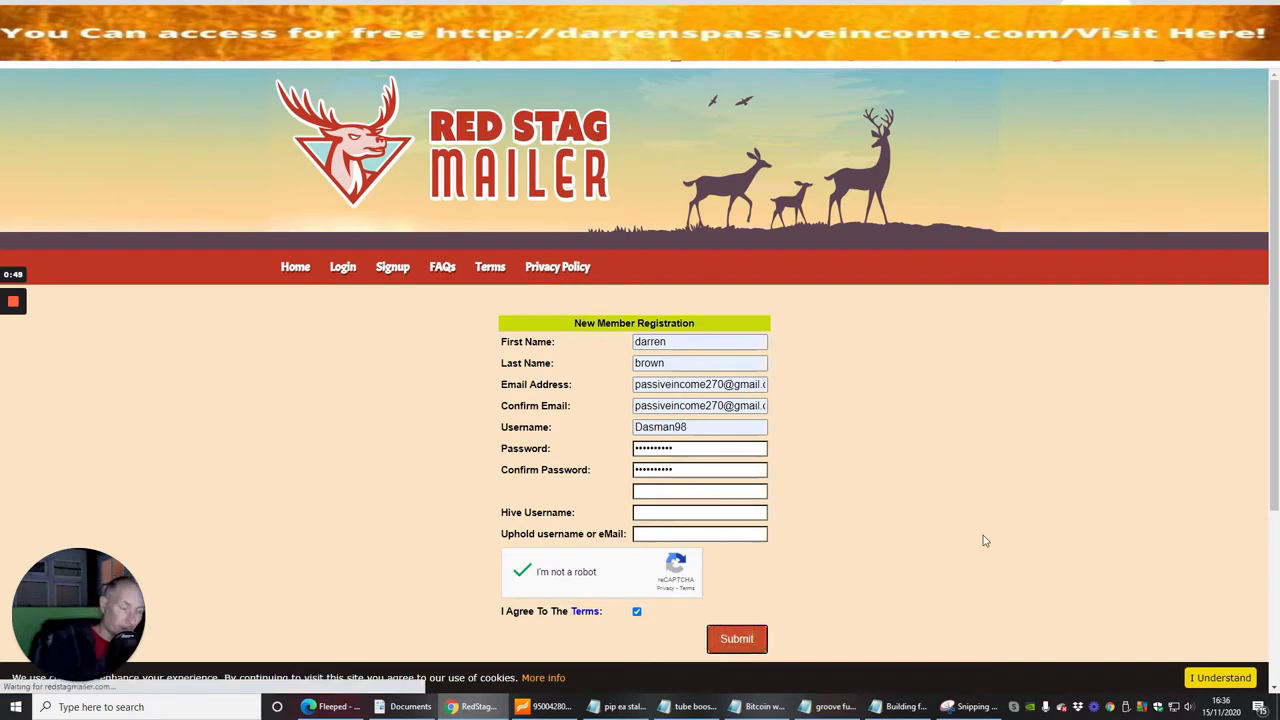
Reach the members login after registering, then load the Gmail inbox to find the welcome email.
left_click(736, 640)
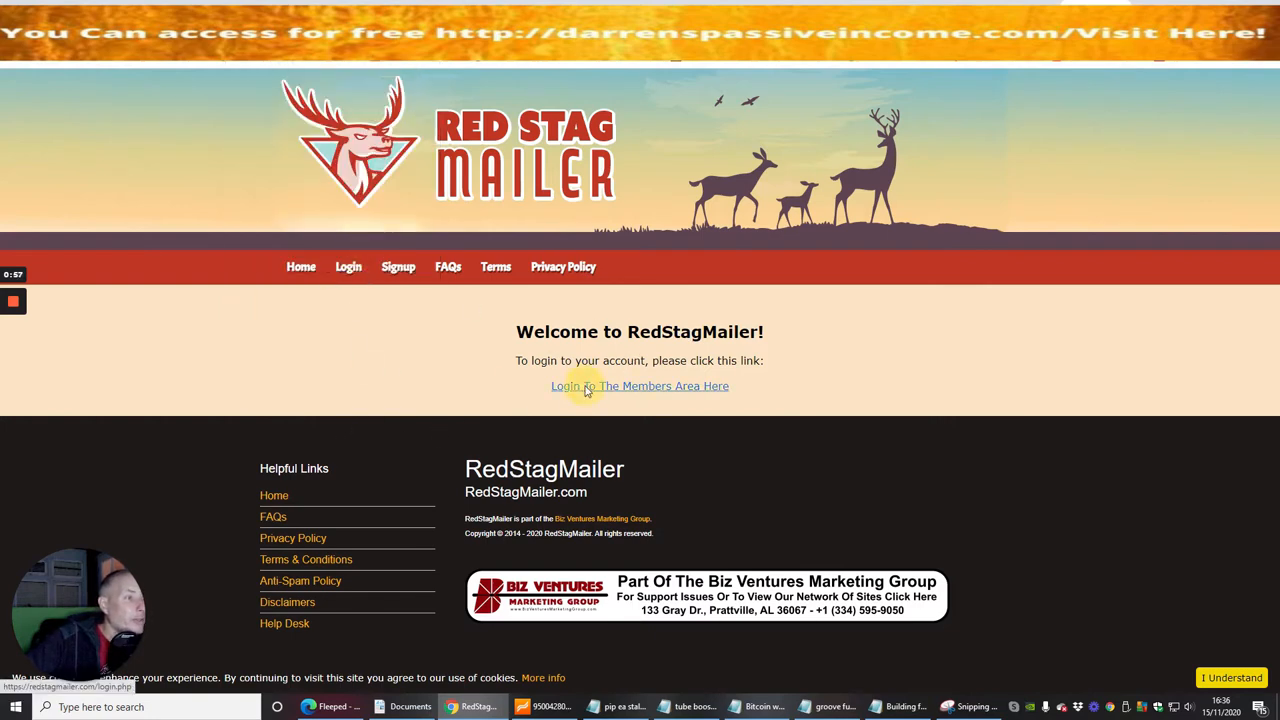
left_click(640, 386)
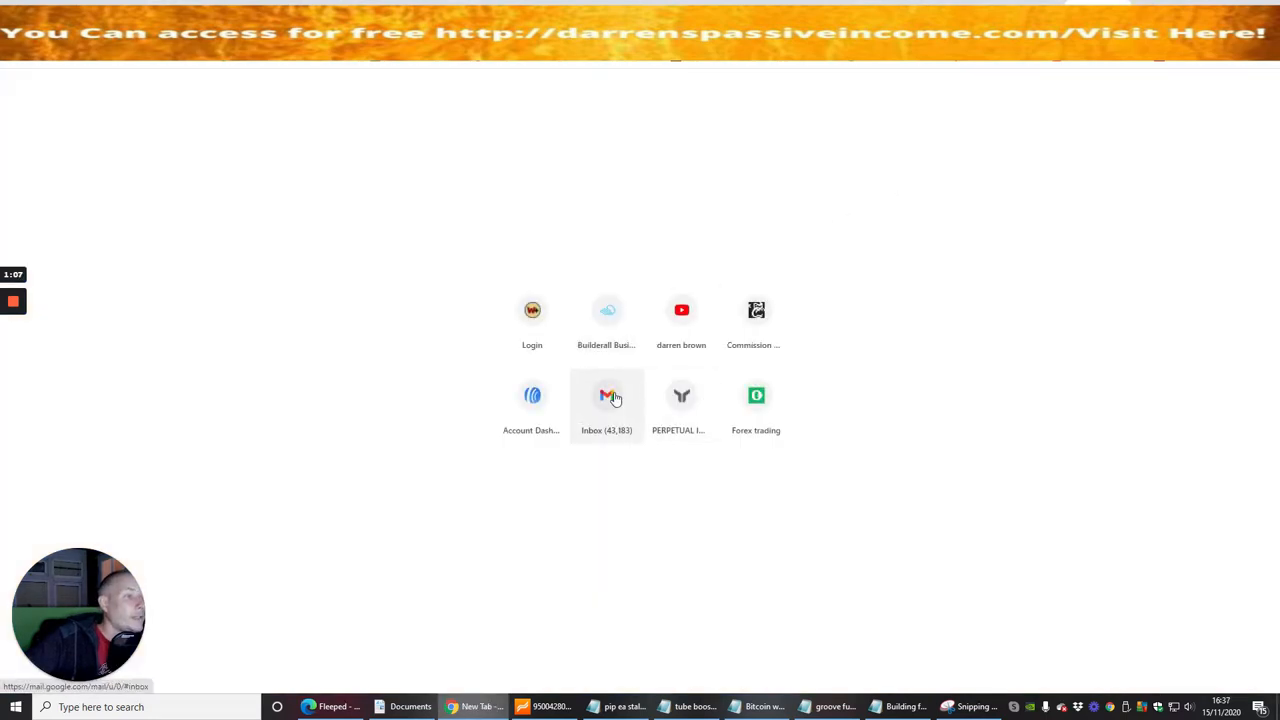
left_click(608, 396)
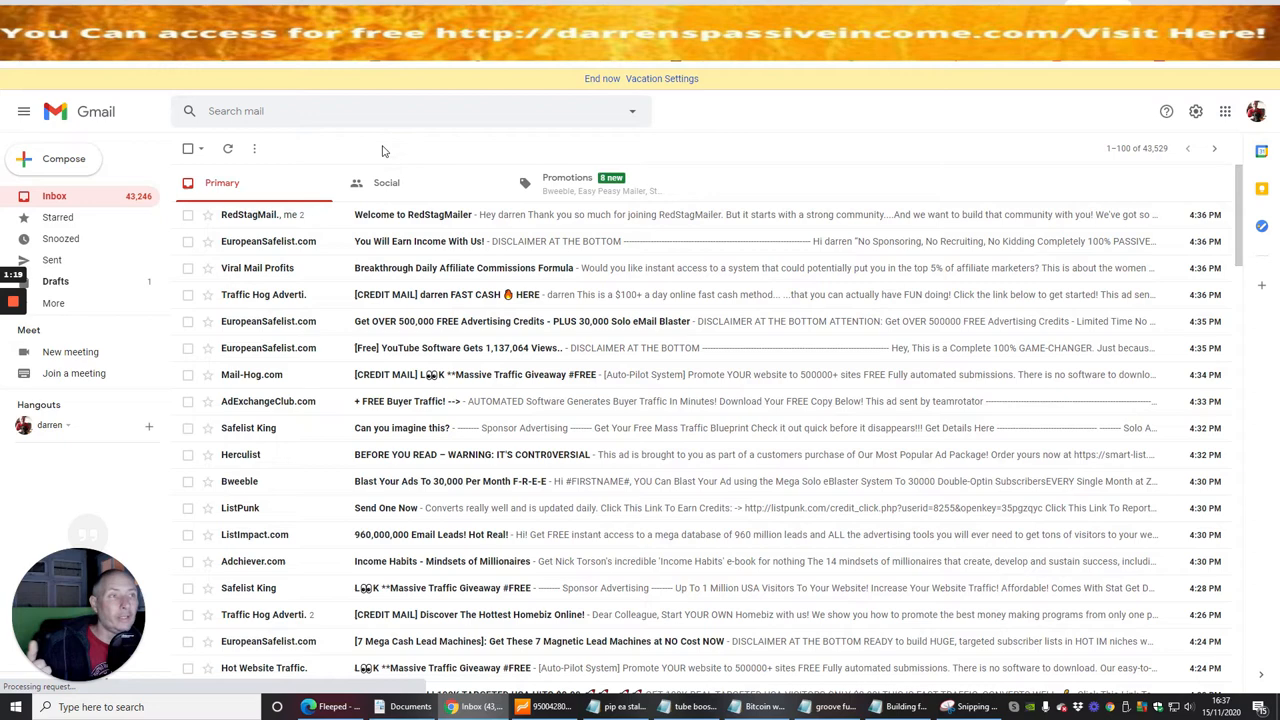
mouse_move(436, 144)
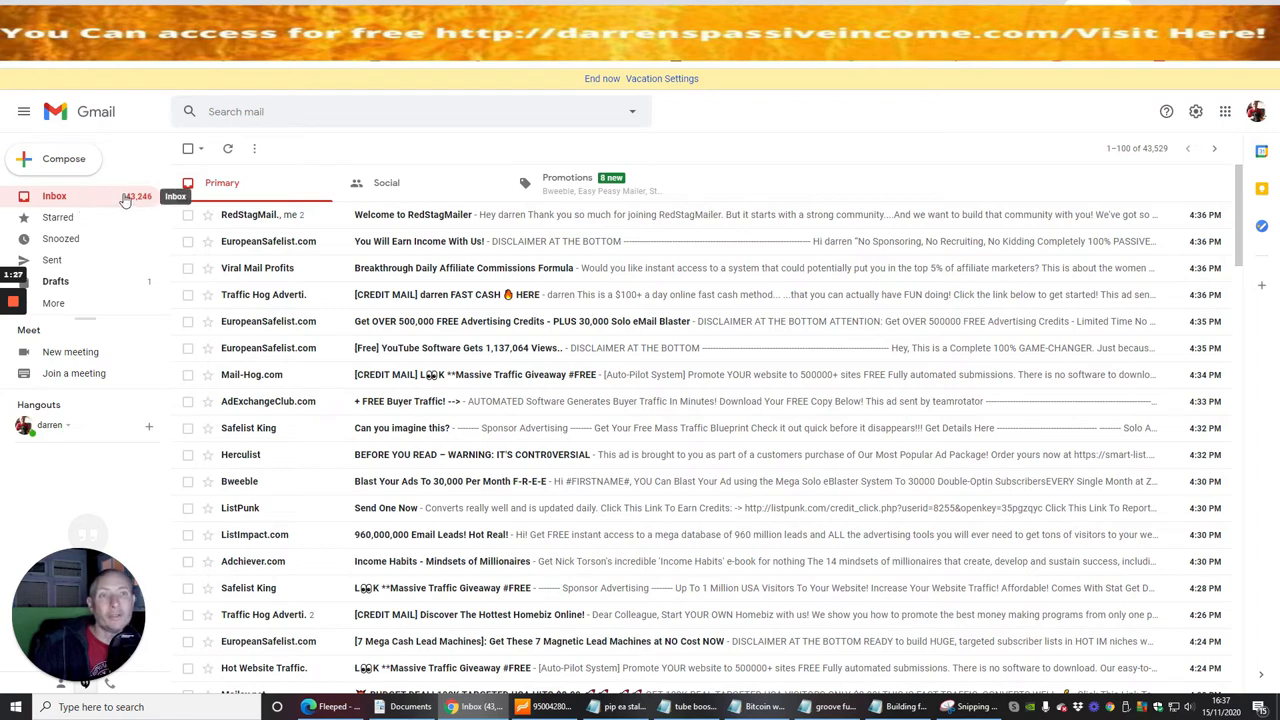
mouse_move(148, 206)
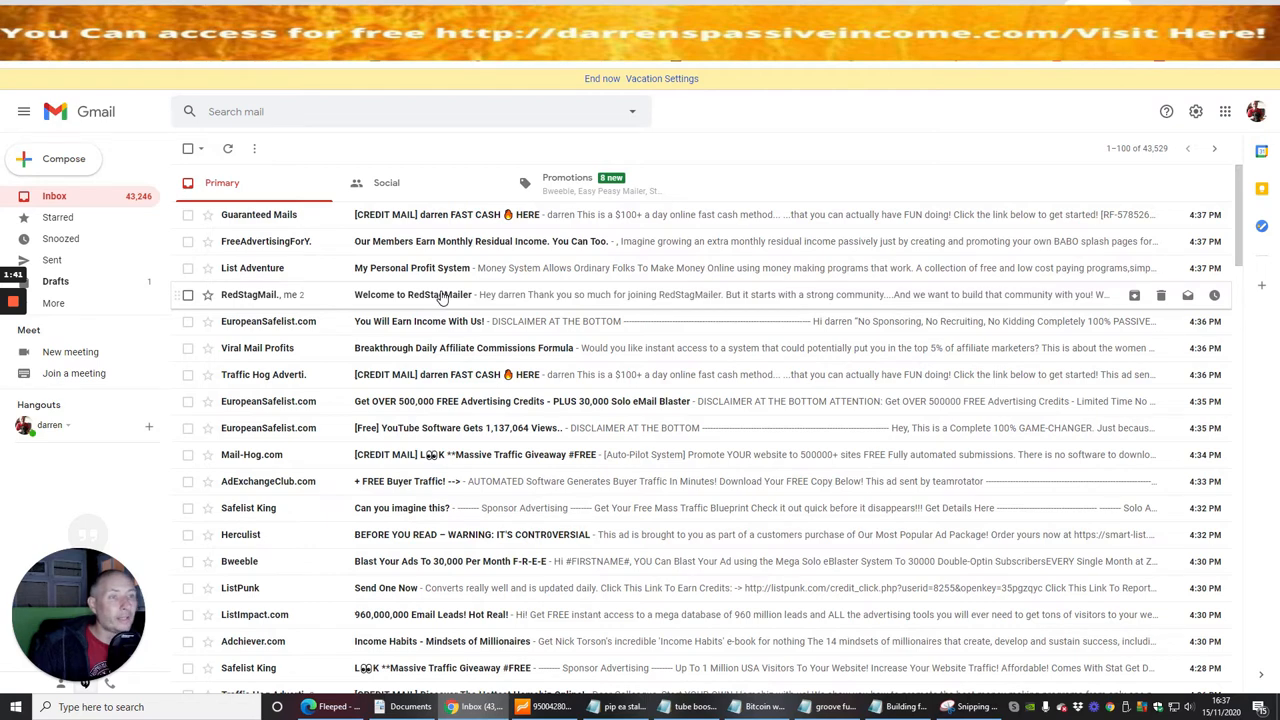
Activate the account from the welcome email's link and log in with the saved credentials.
left_click(412, 294)
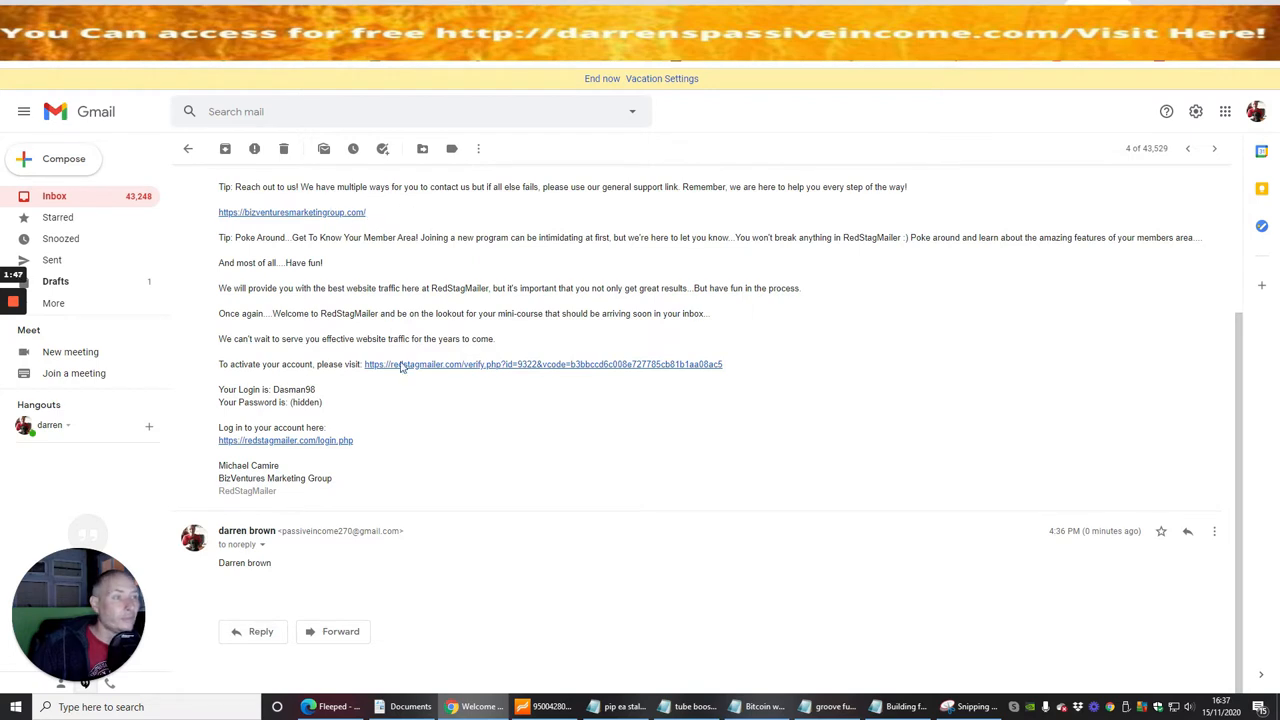
mouse_move(460, 364)
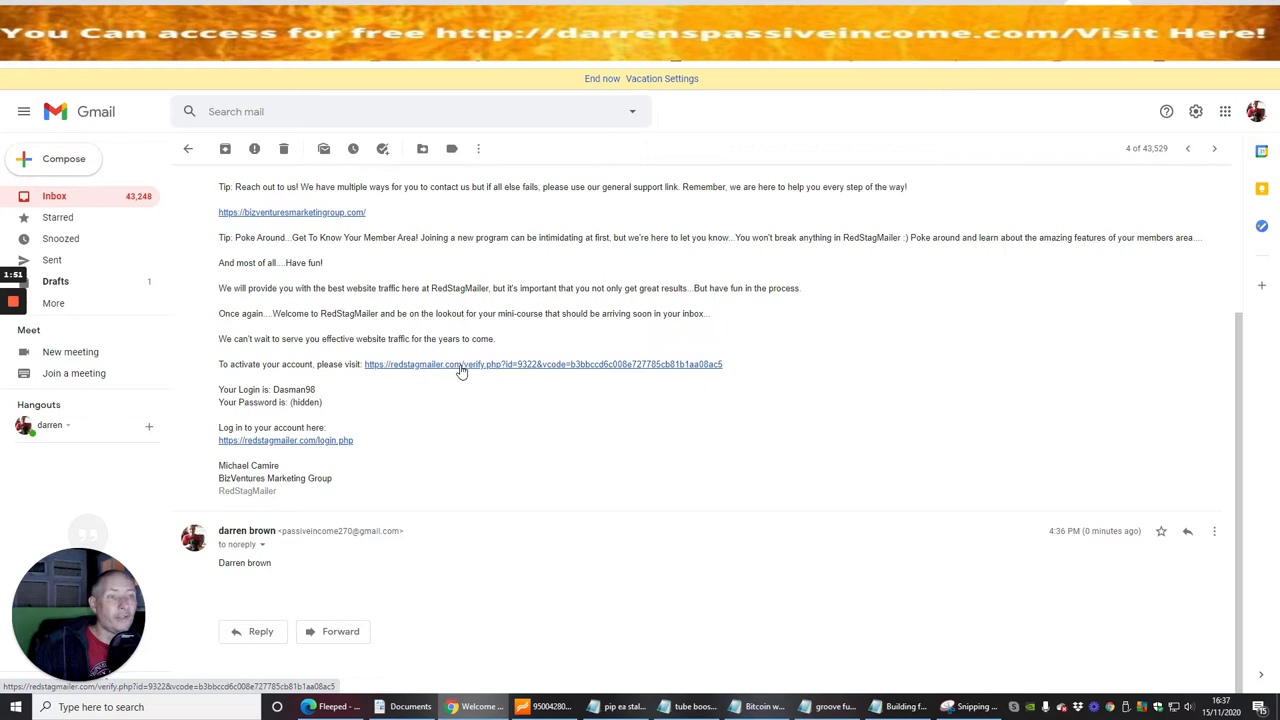
left_click(544, 364)
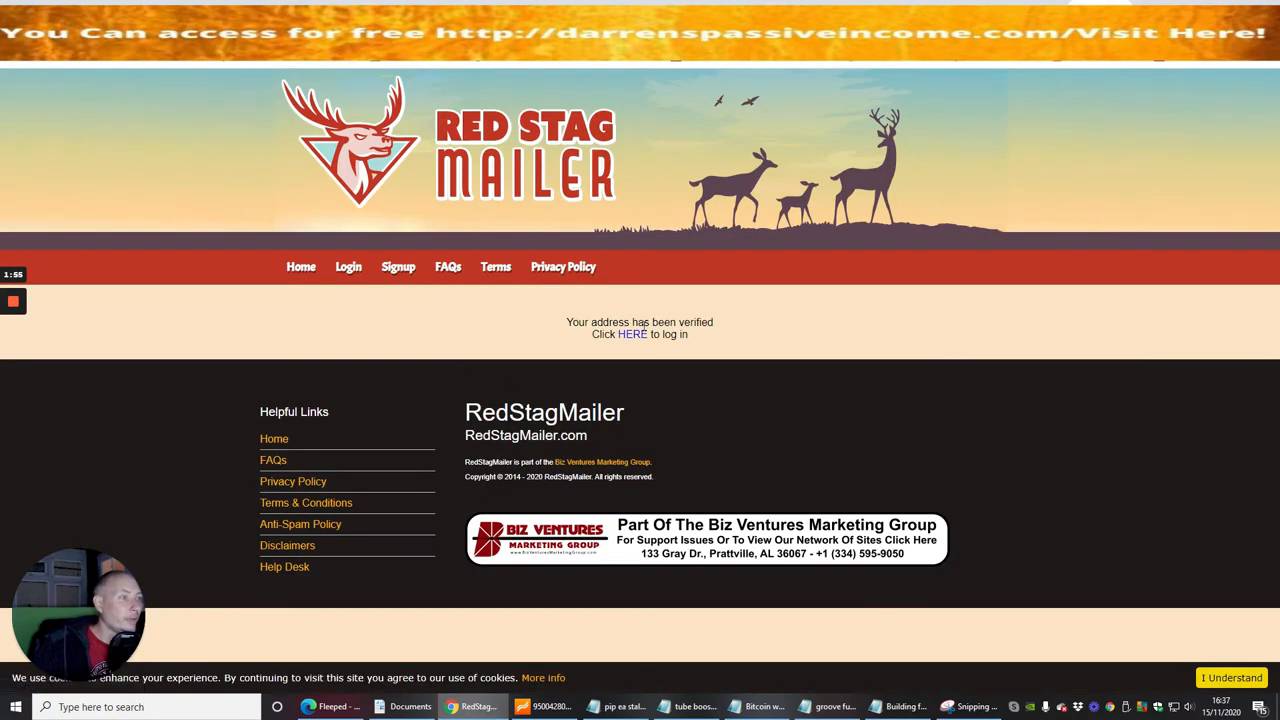
left_click(632, 334)
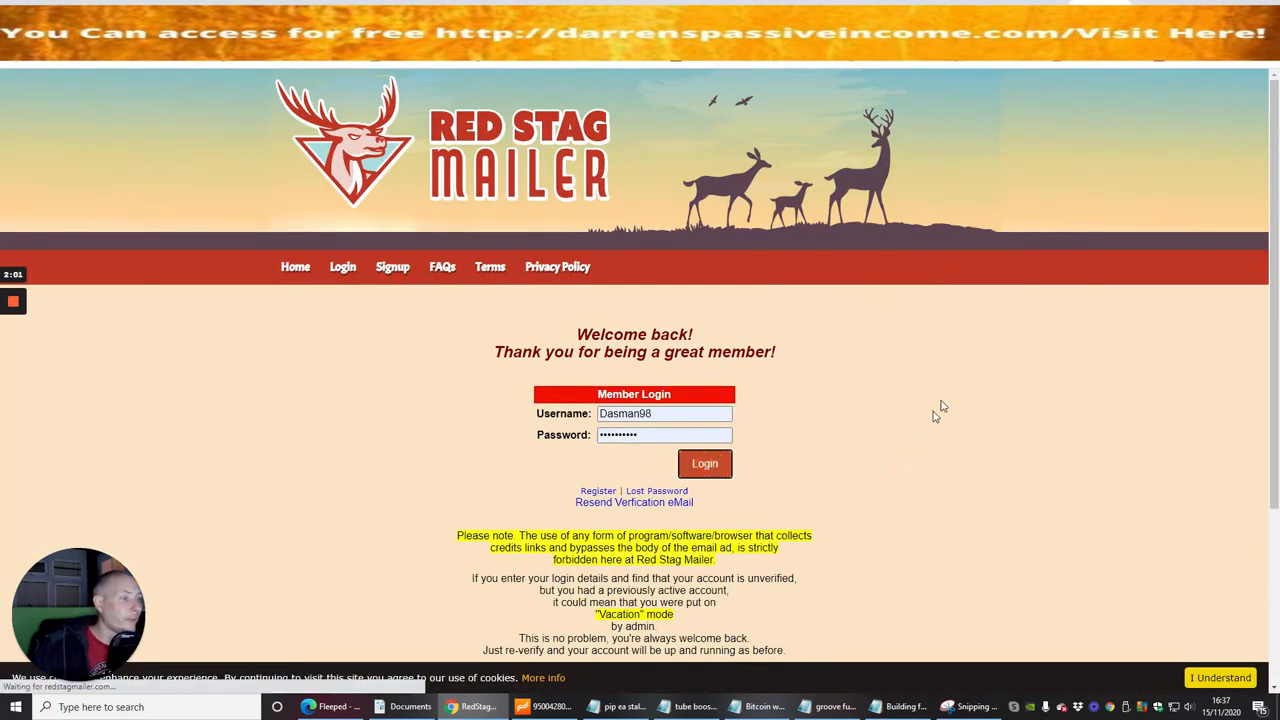
left_click(704, 464)
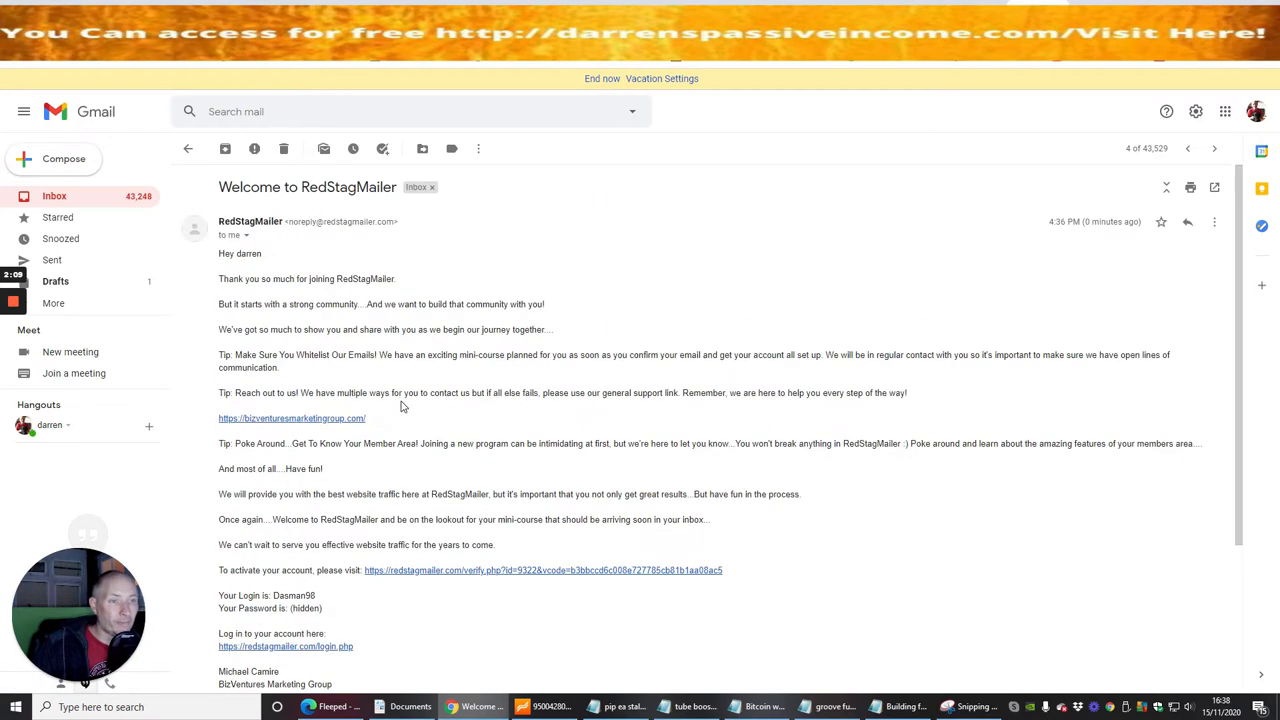
Scroll the welcome email down to the login details section.
scroll("down", 3)
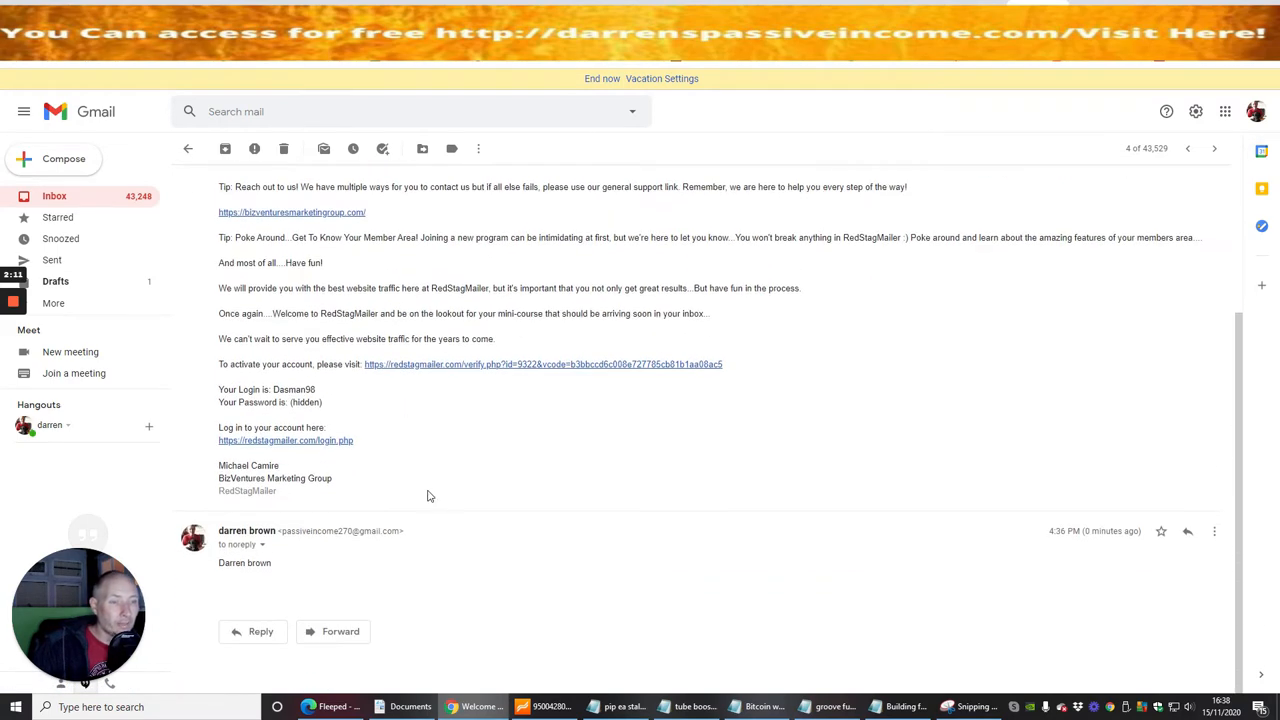
mouse_move(534, 406)
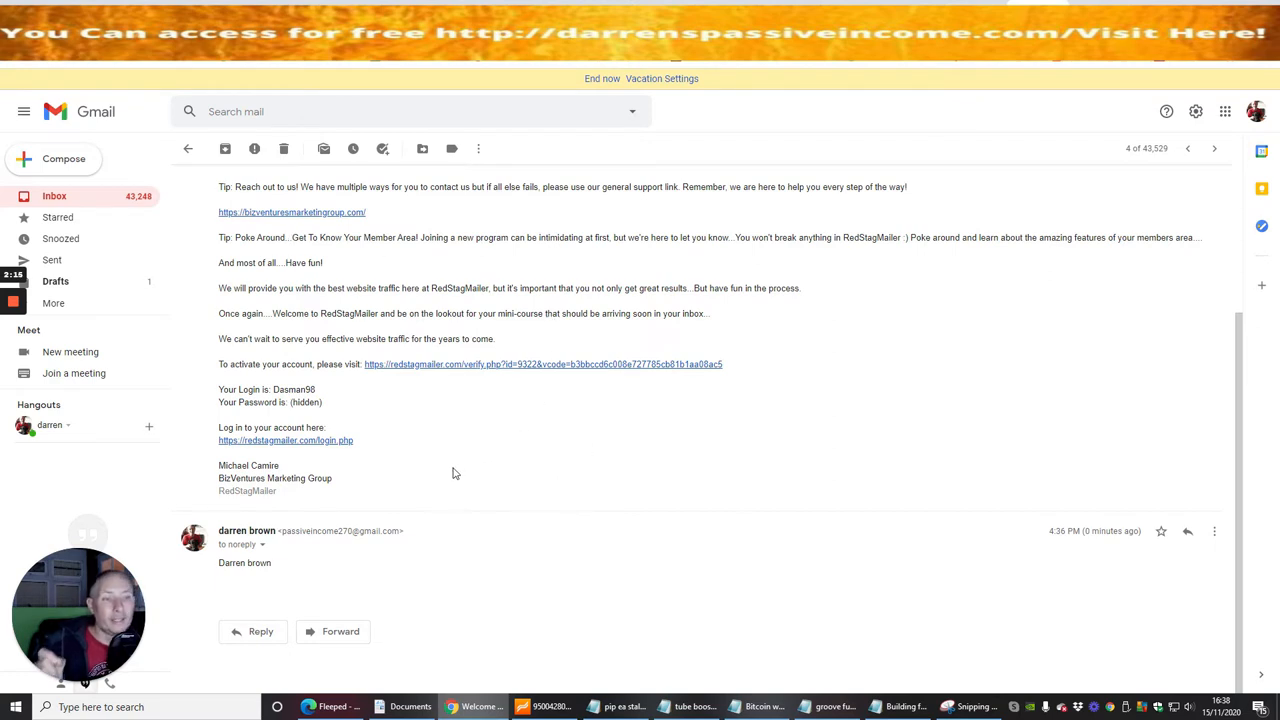
mouse_move(428, 464)
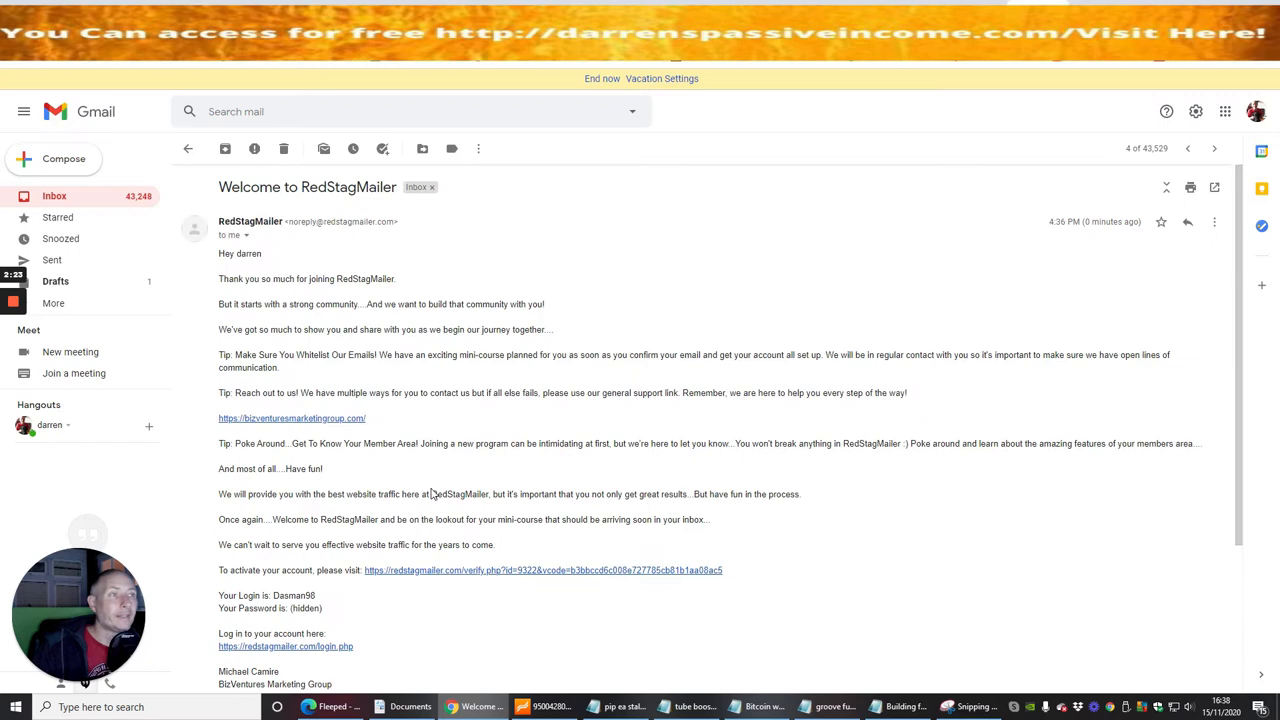
scroll("down", 3)
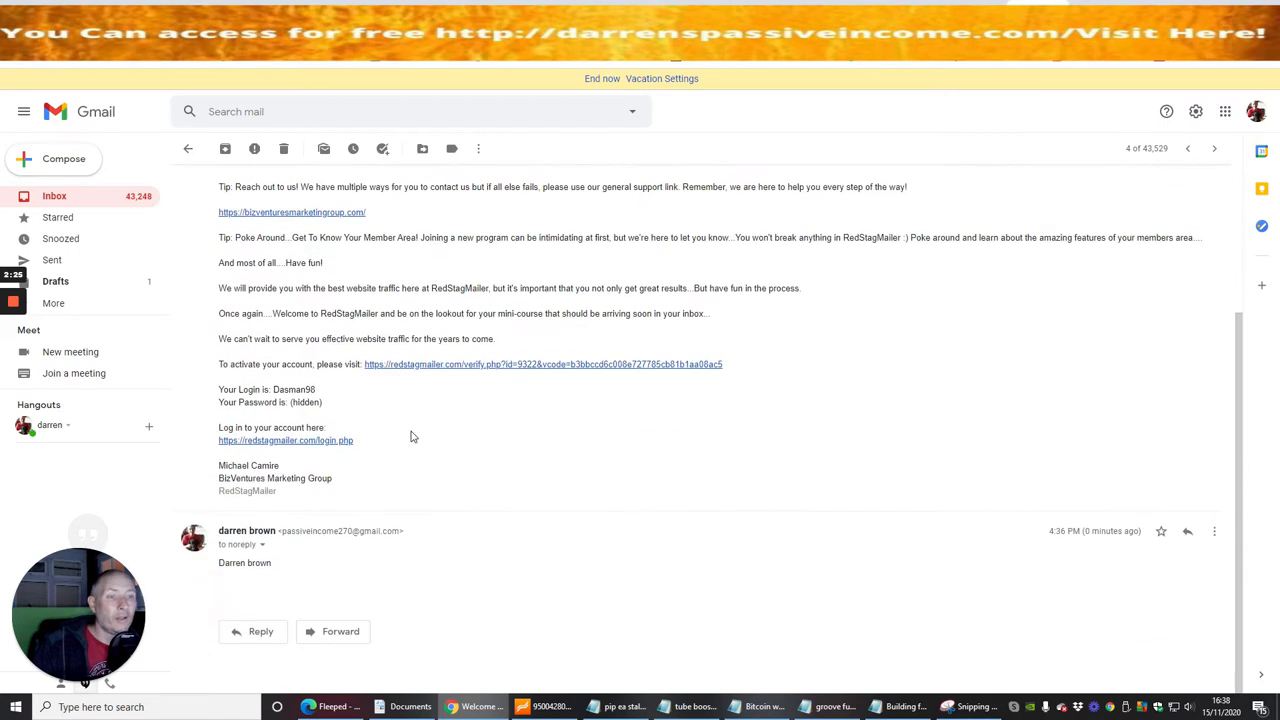
mouse_move(422, 432)
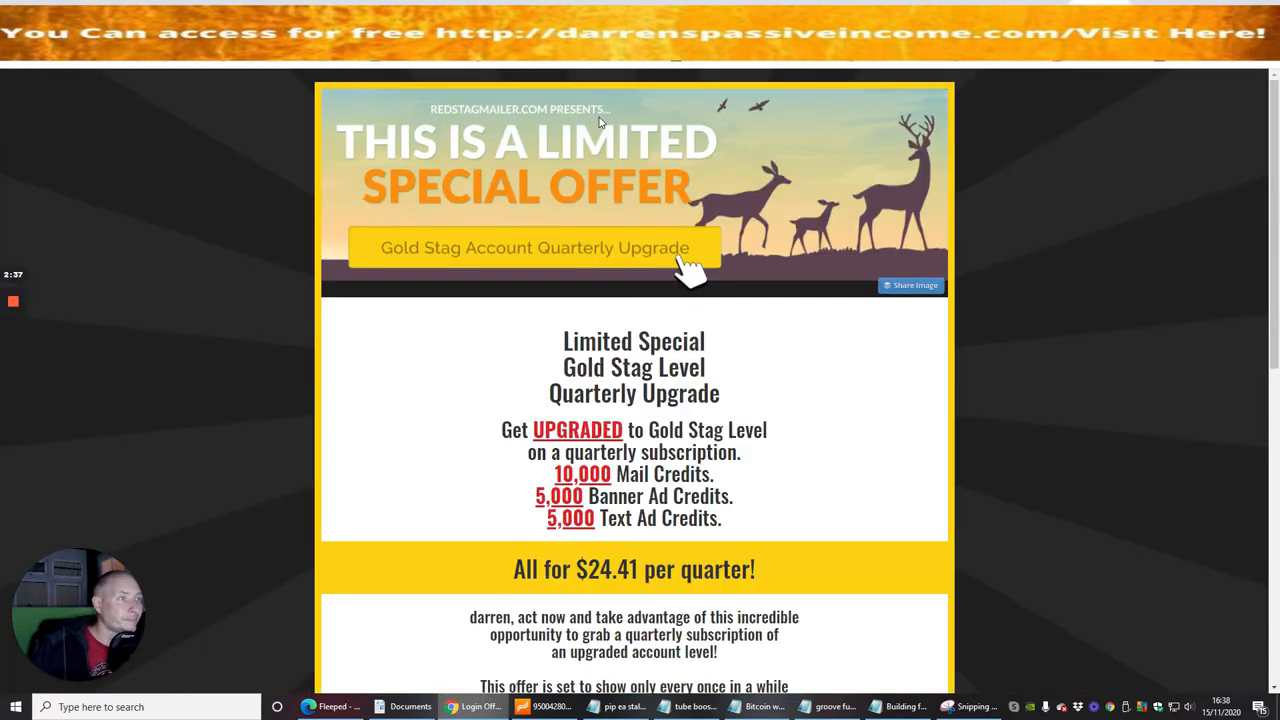
Decline the Gold Stag upgrade and go to the members home page.
scroll("down", 3)
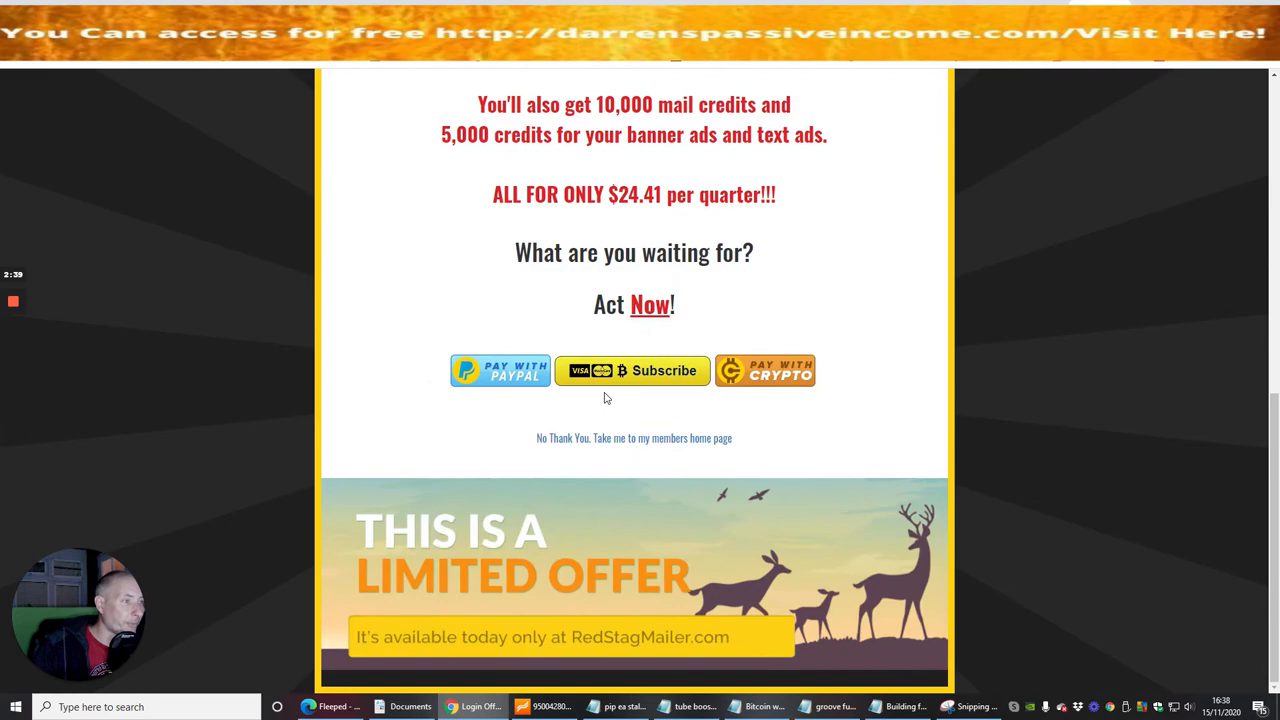
scroll("up", 3)
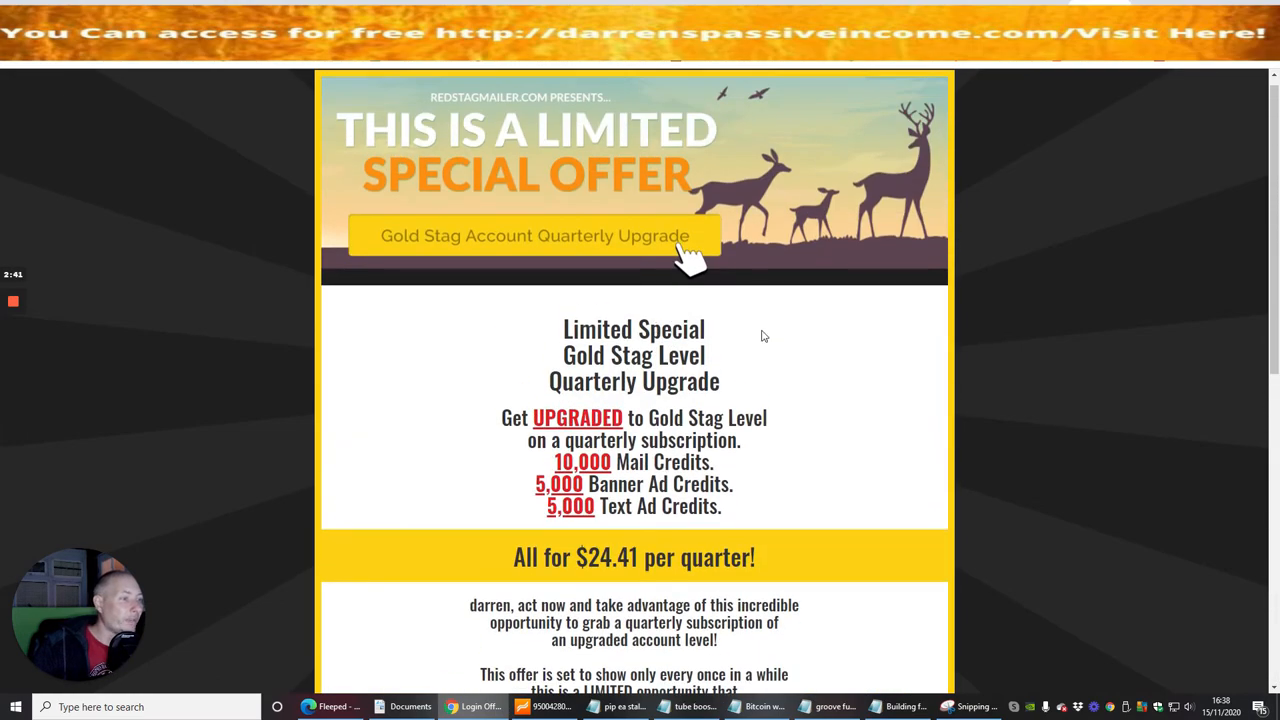
scroll("down", 3)
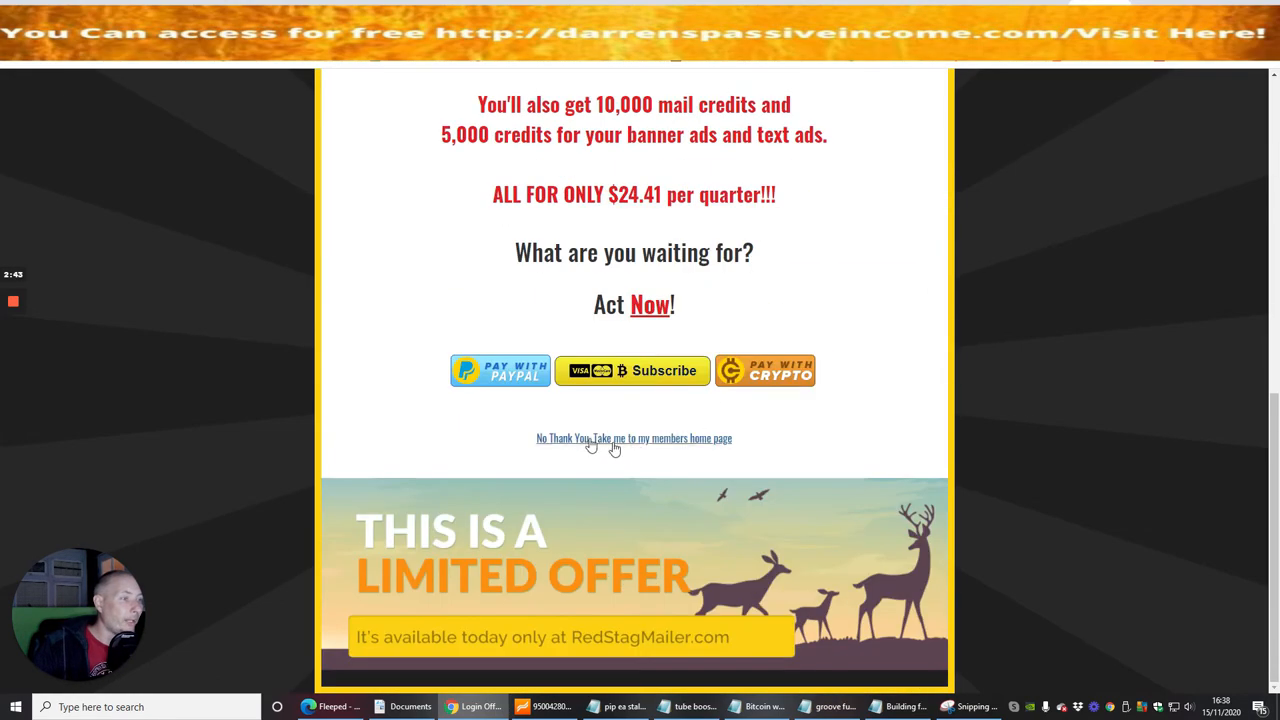
left_click(634, 438)
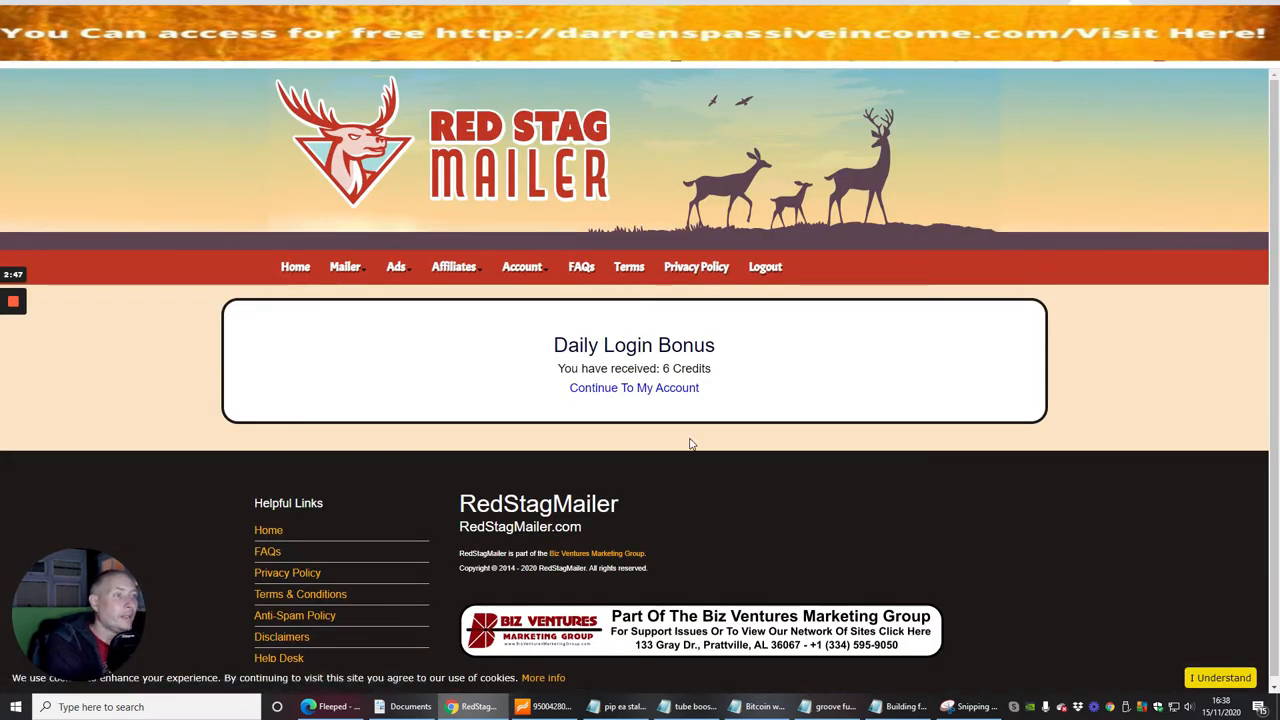
mouse_move(680, 188)
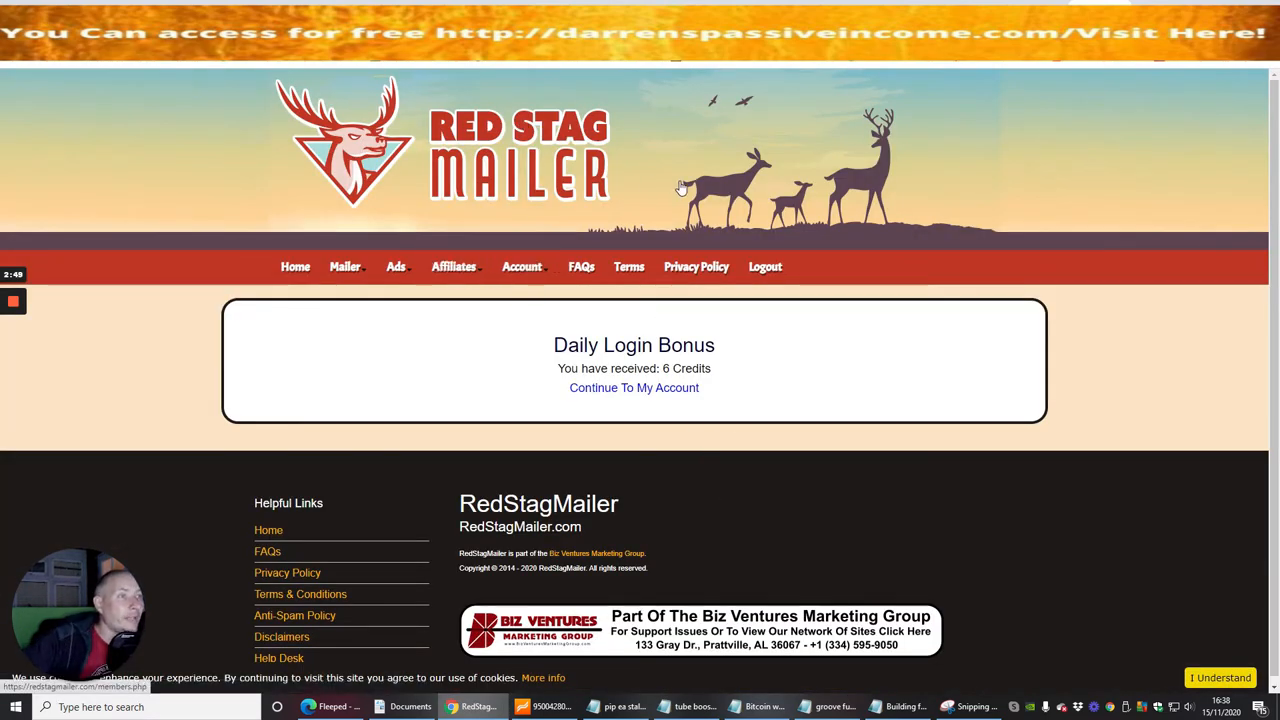
scroll("down", 3)
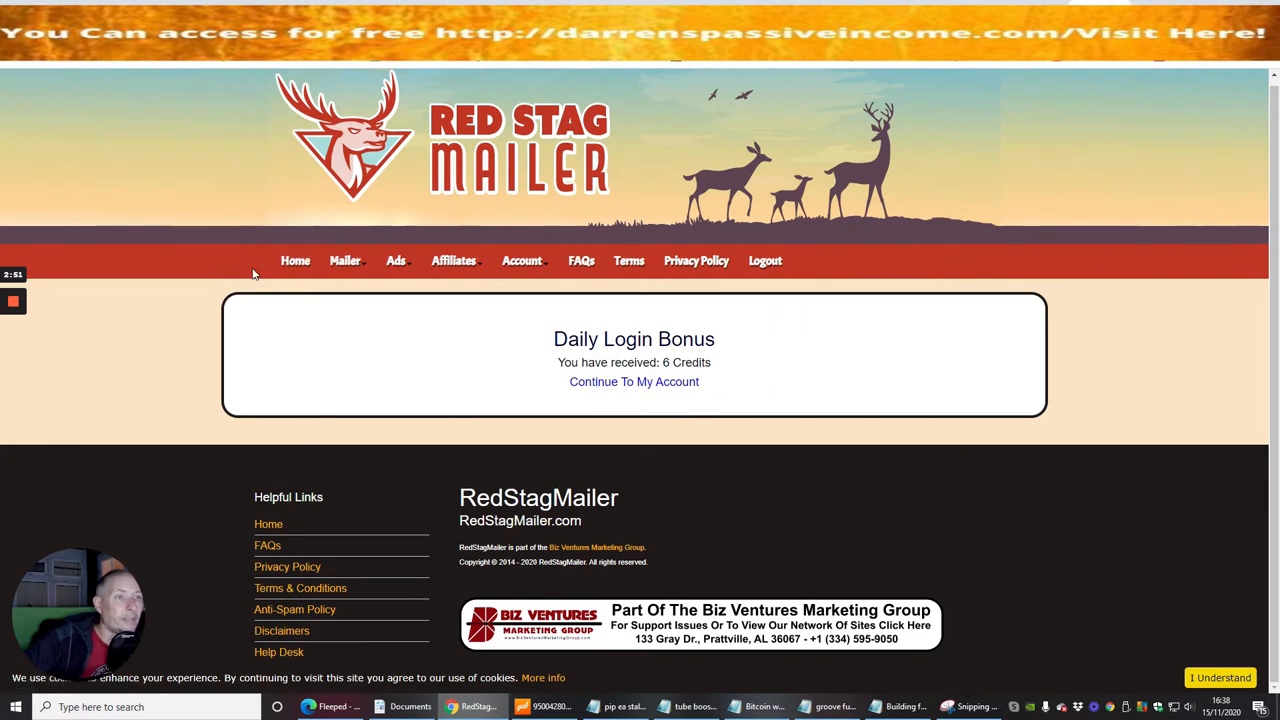
mouse_move(456, 260)
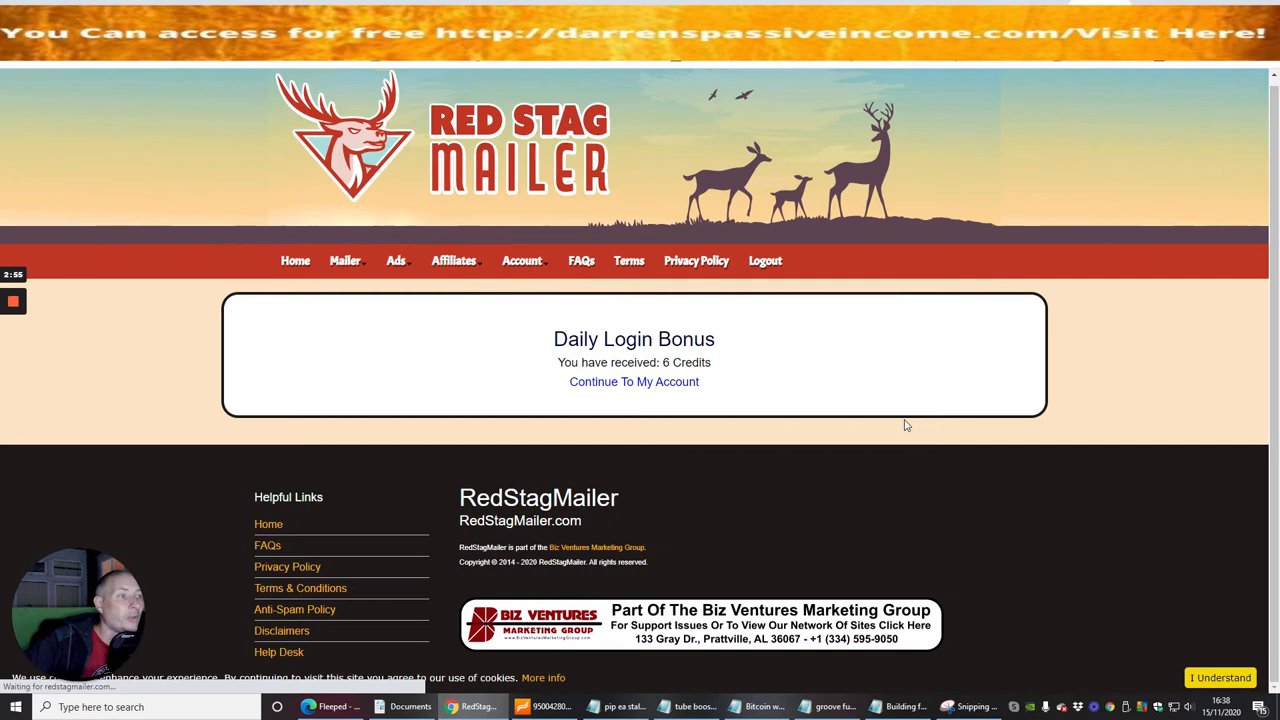
Copy the affiliate link address from the Affiliates page.
left_click(634, 380)
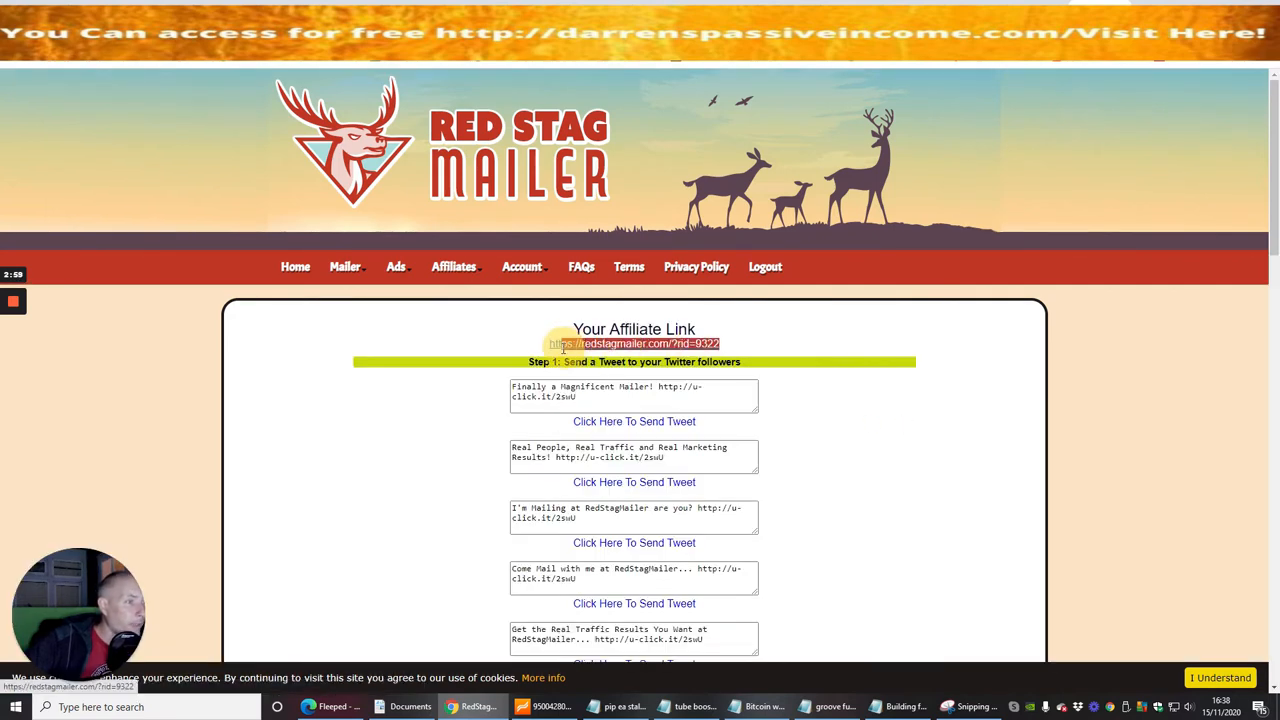
right_click(634, 344)
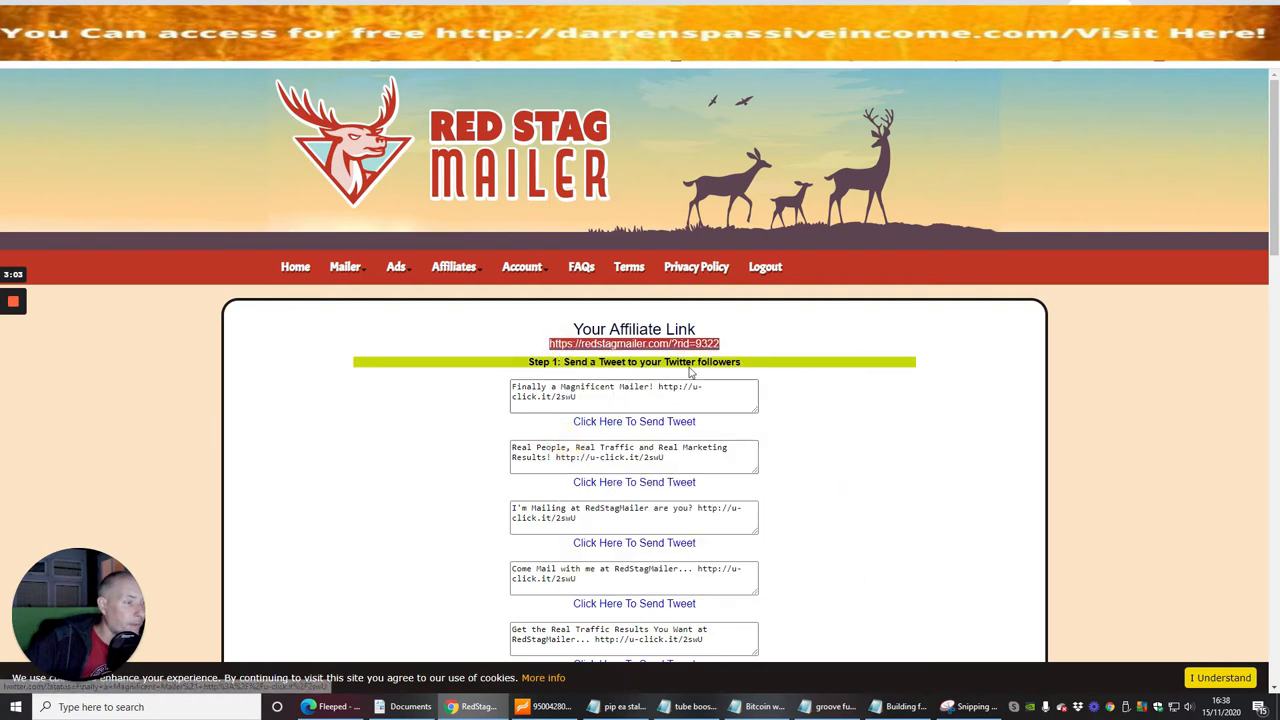
scroll("down", 3)
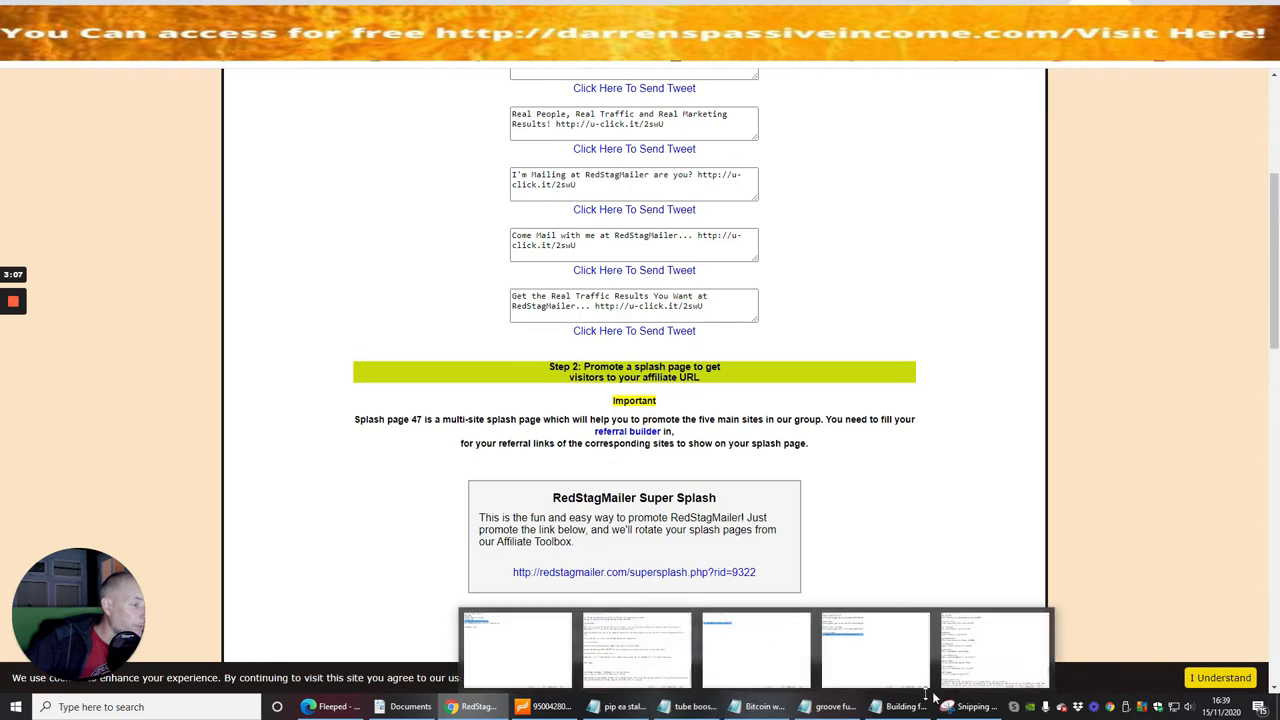
Add a 'Red Stag mailer' entry on a new line at the end of the Notepad list.
left_click(898, 708)
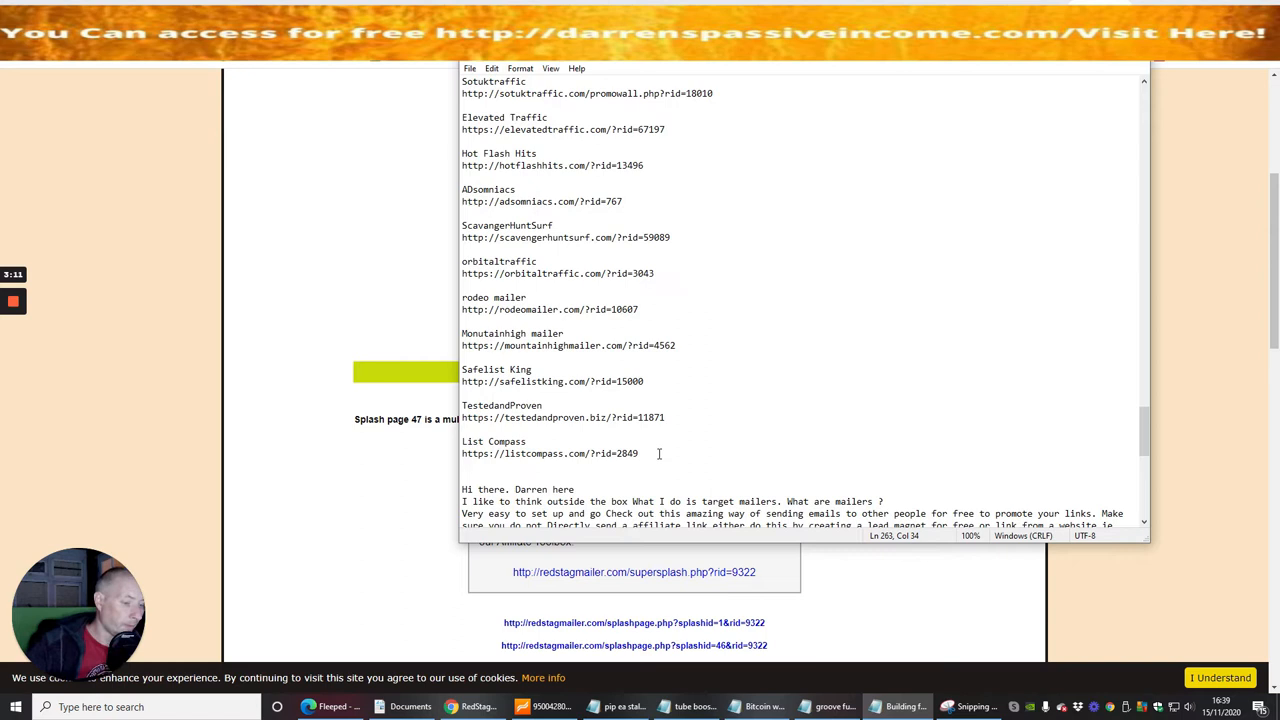
key("enter")
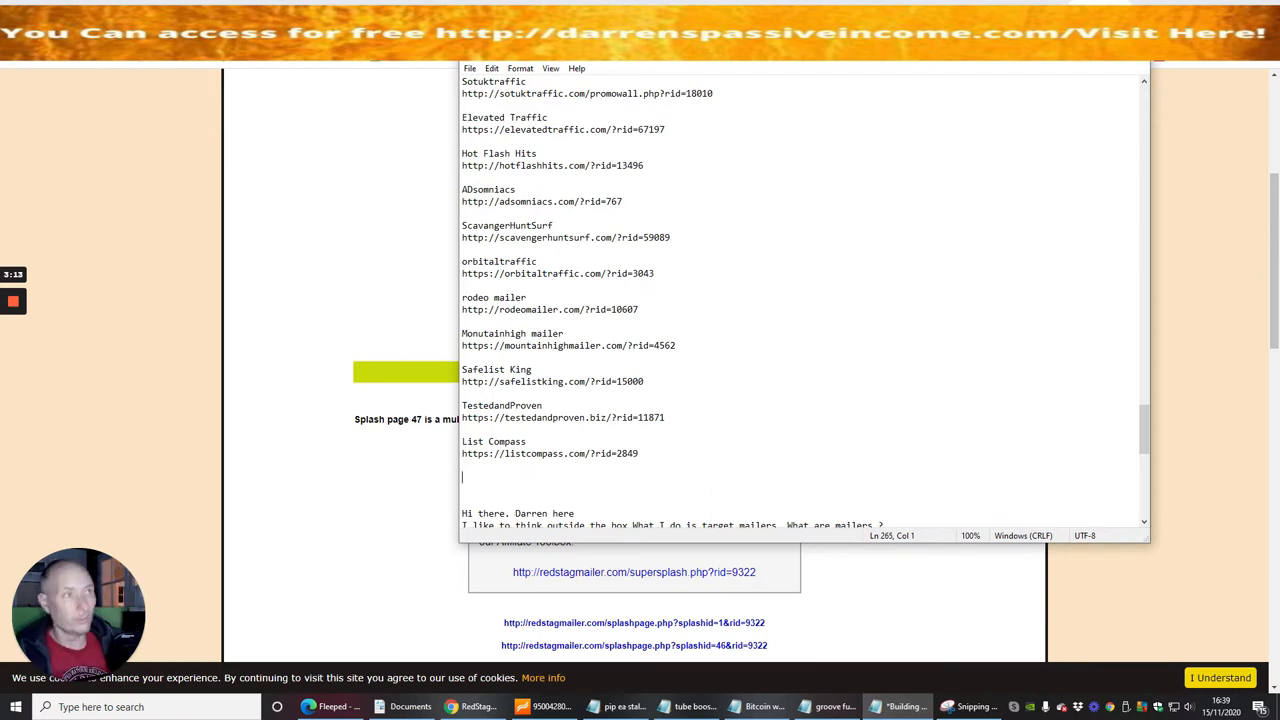
type("Red S")
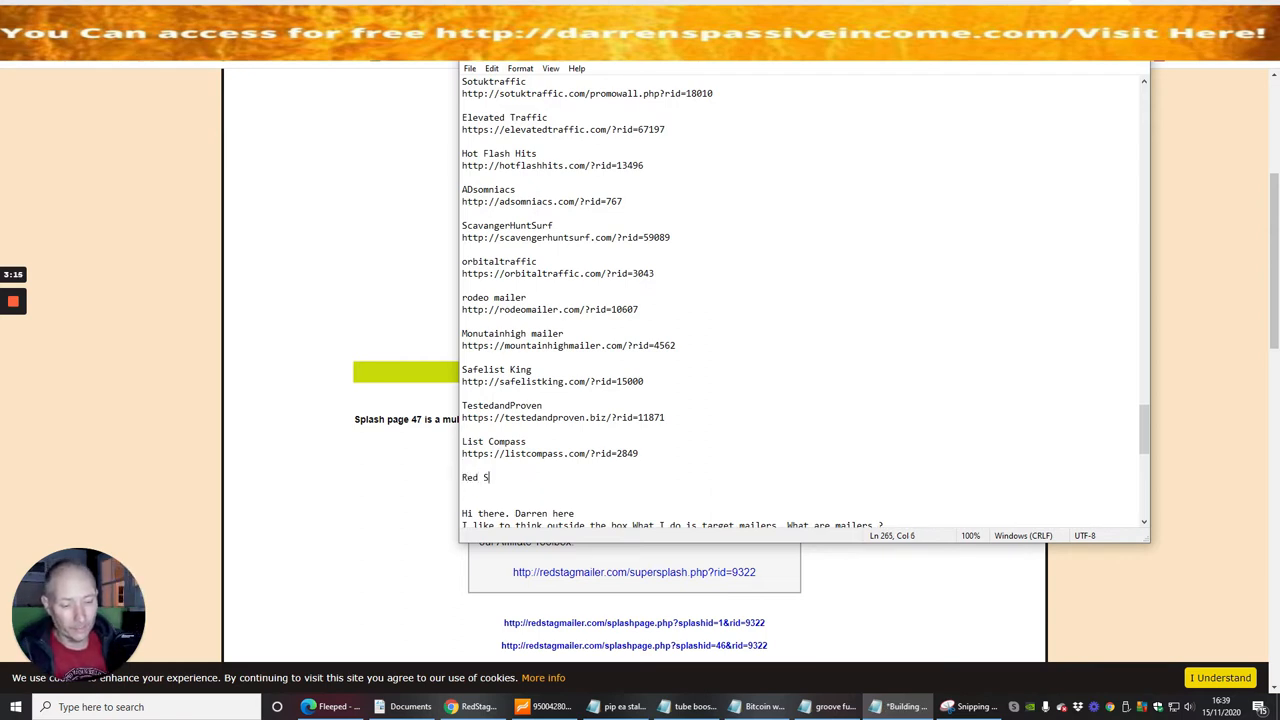
type("tage")
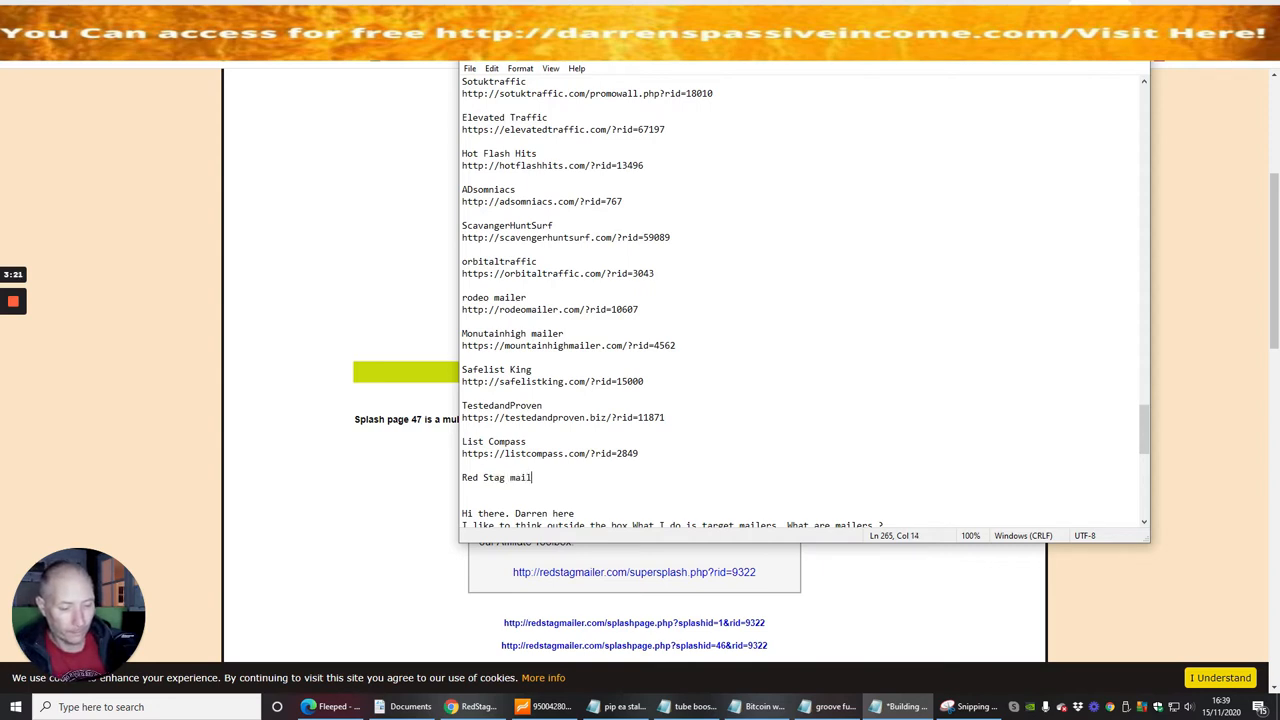
key("enter")
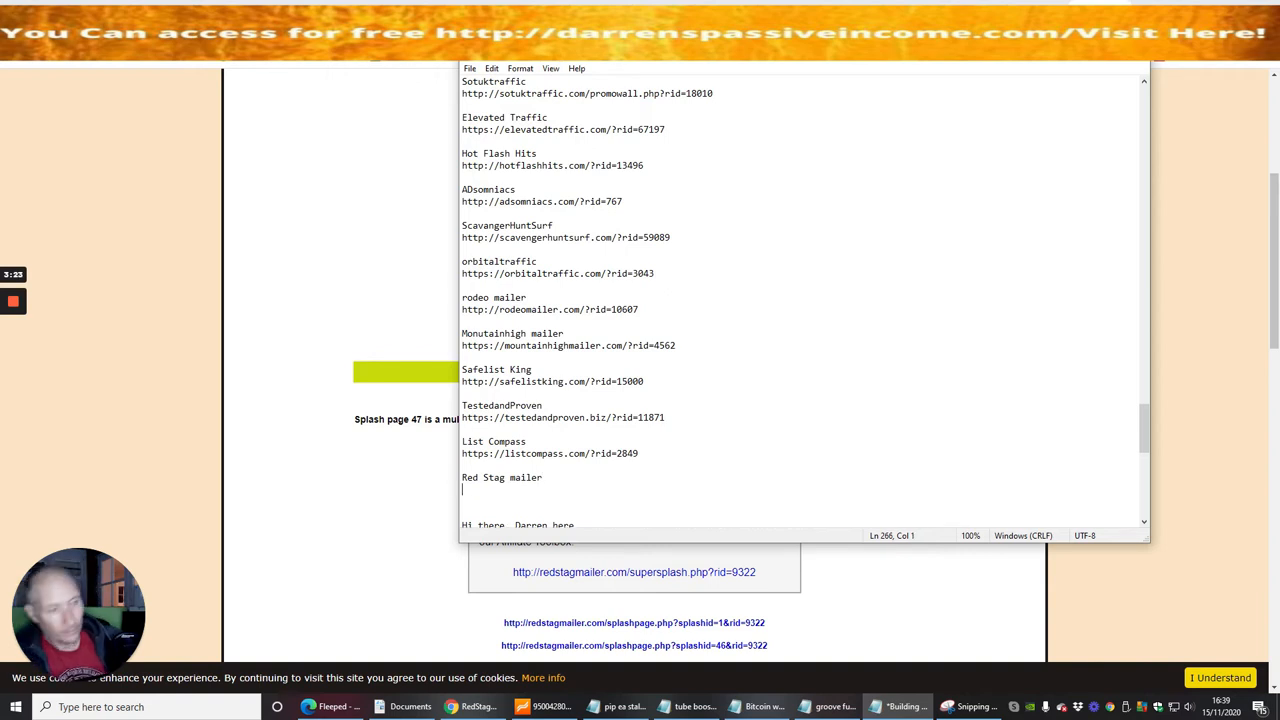
Paste the affiliate link beneath the Red Stag mailer entry.
right_click(480, 490)
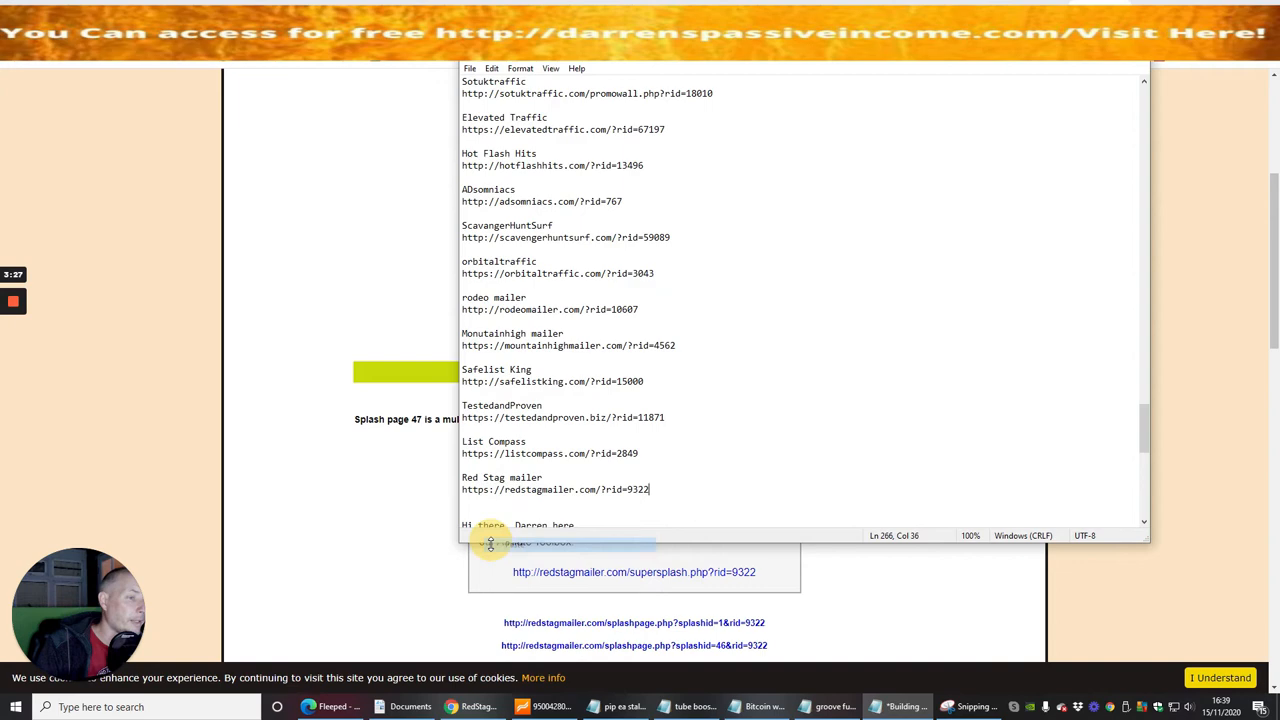
left_click(468, 68)
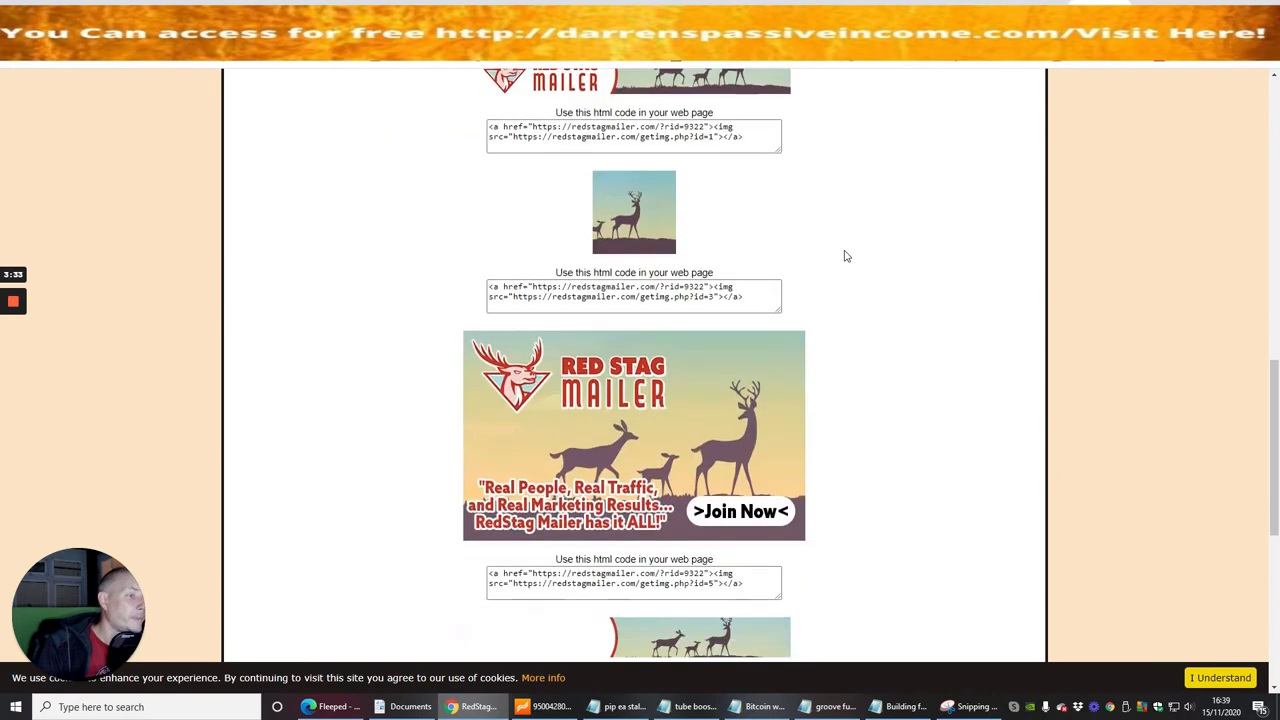
scroll("down", 3)
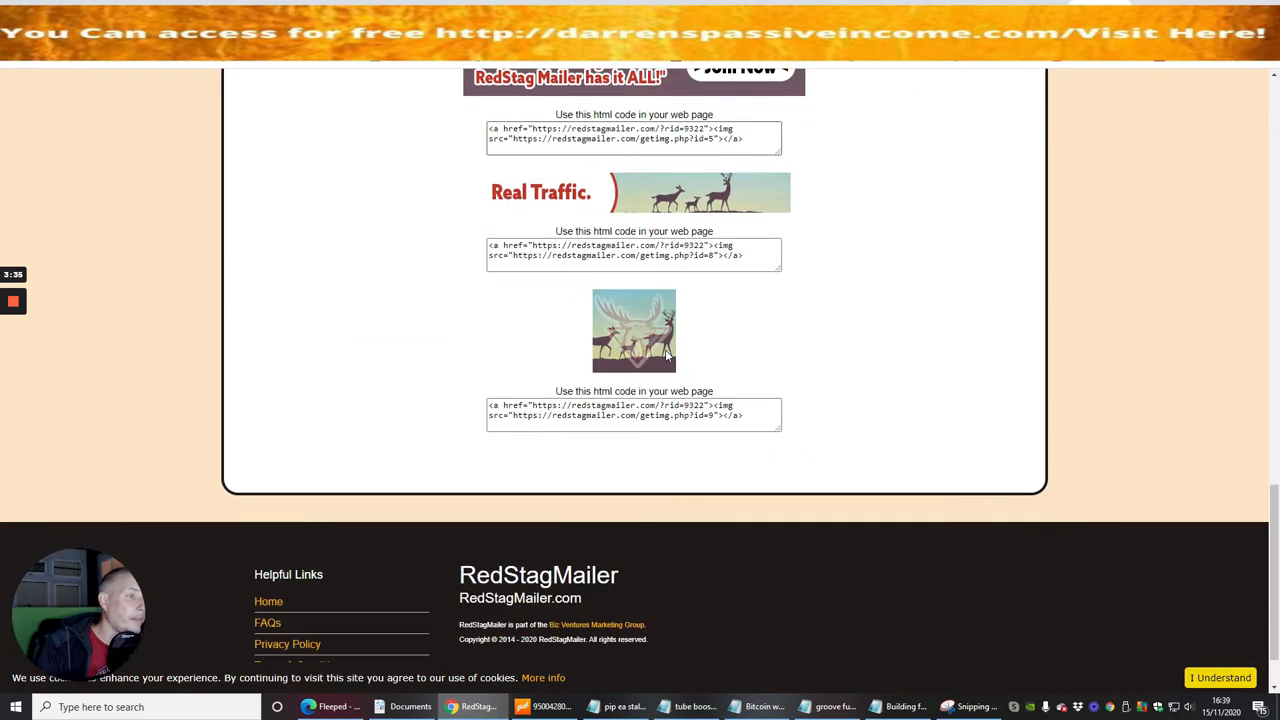
scroll("up", 3)
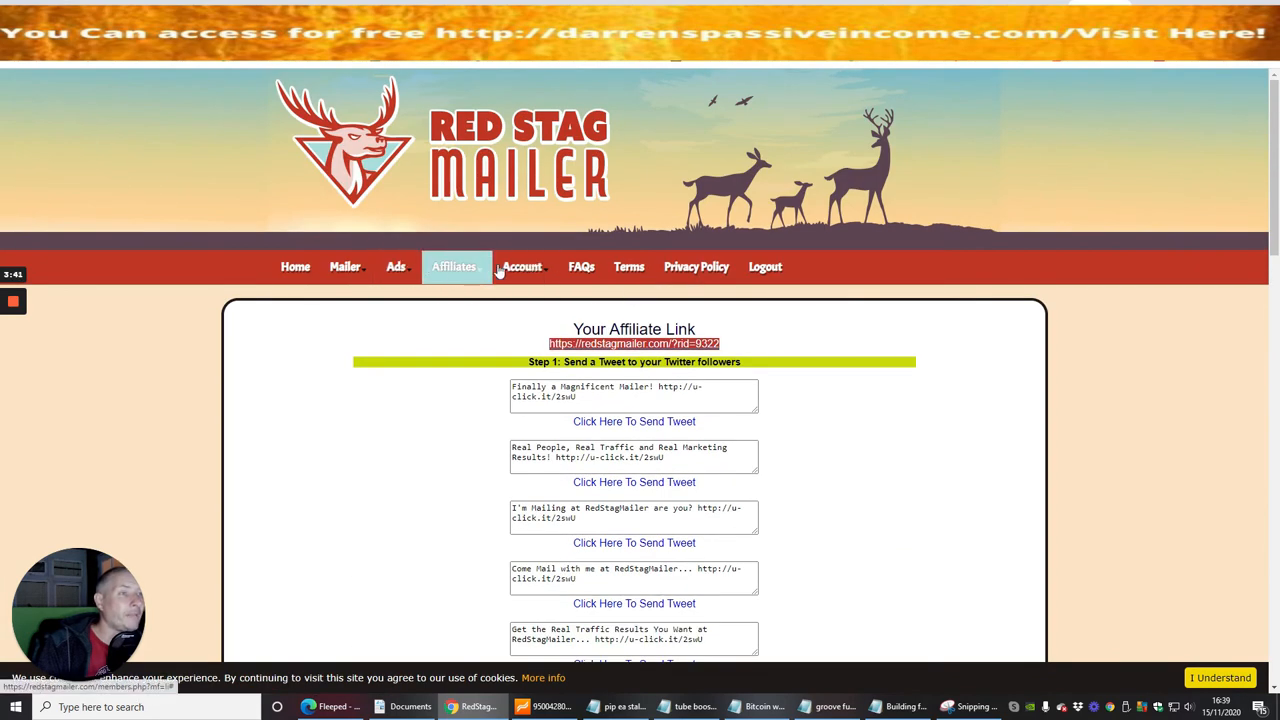
Go to Send Mailing from the Mailer menu and submit the empty mailing form.
left_click(344, 268)
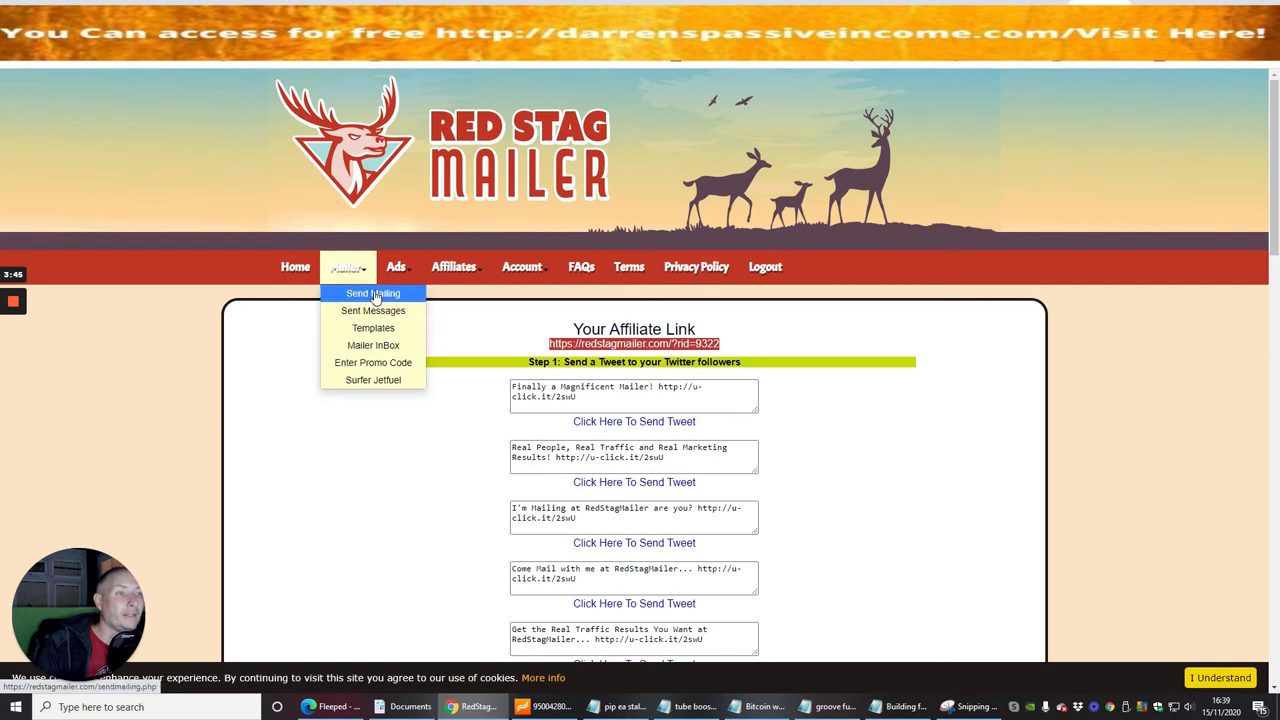
left_click(372, 292)
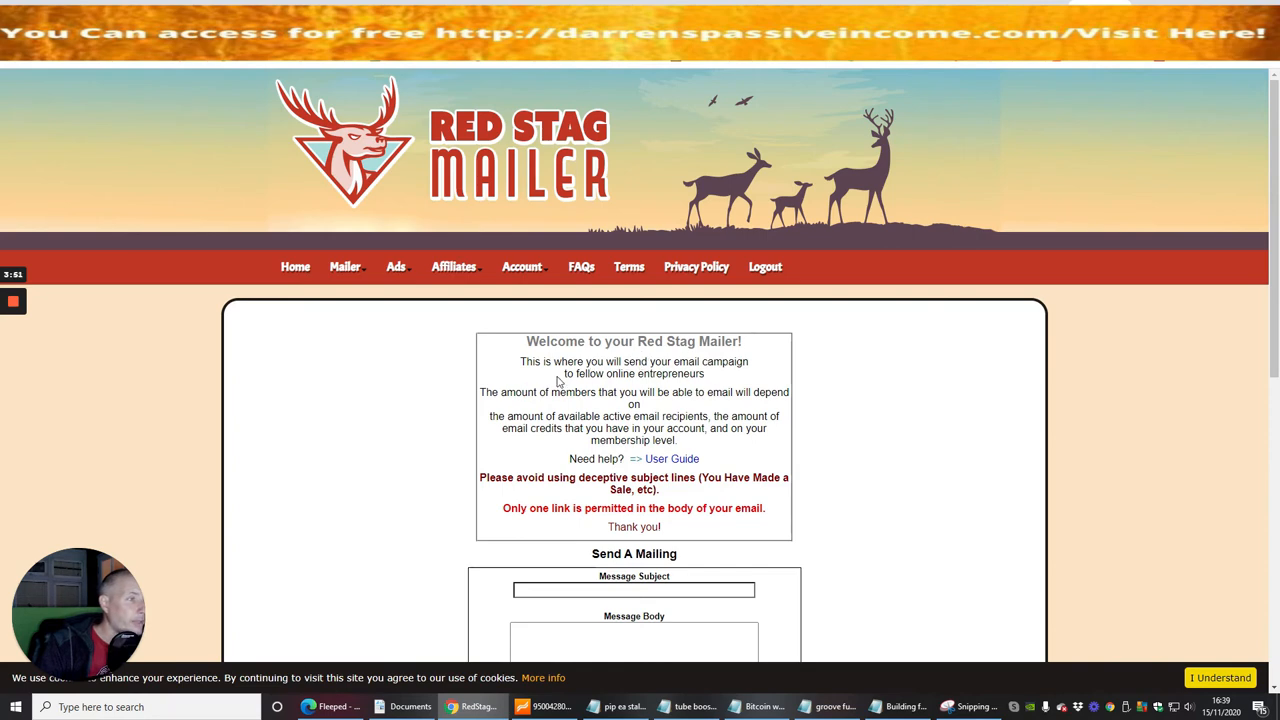
scroll("down", 3)
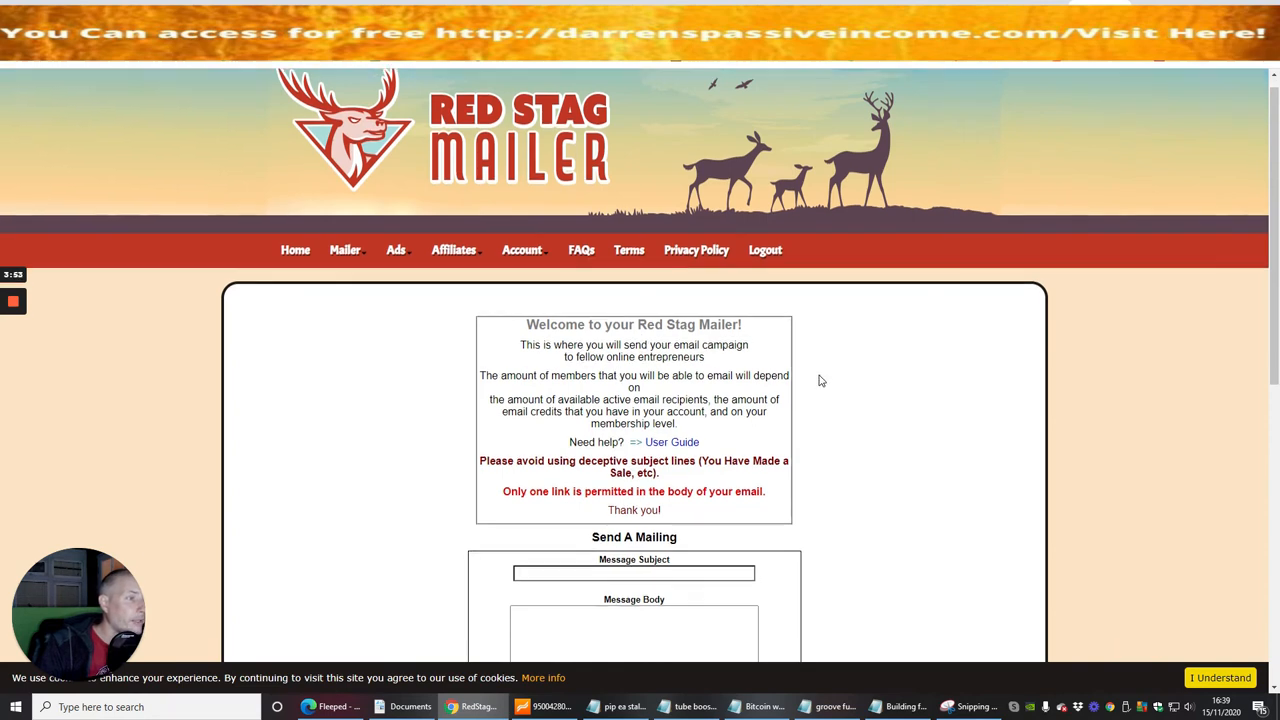
scroll("down", 3)
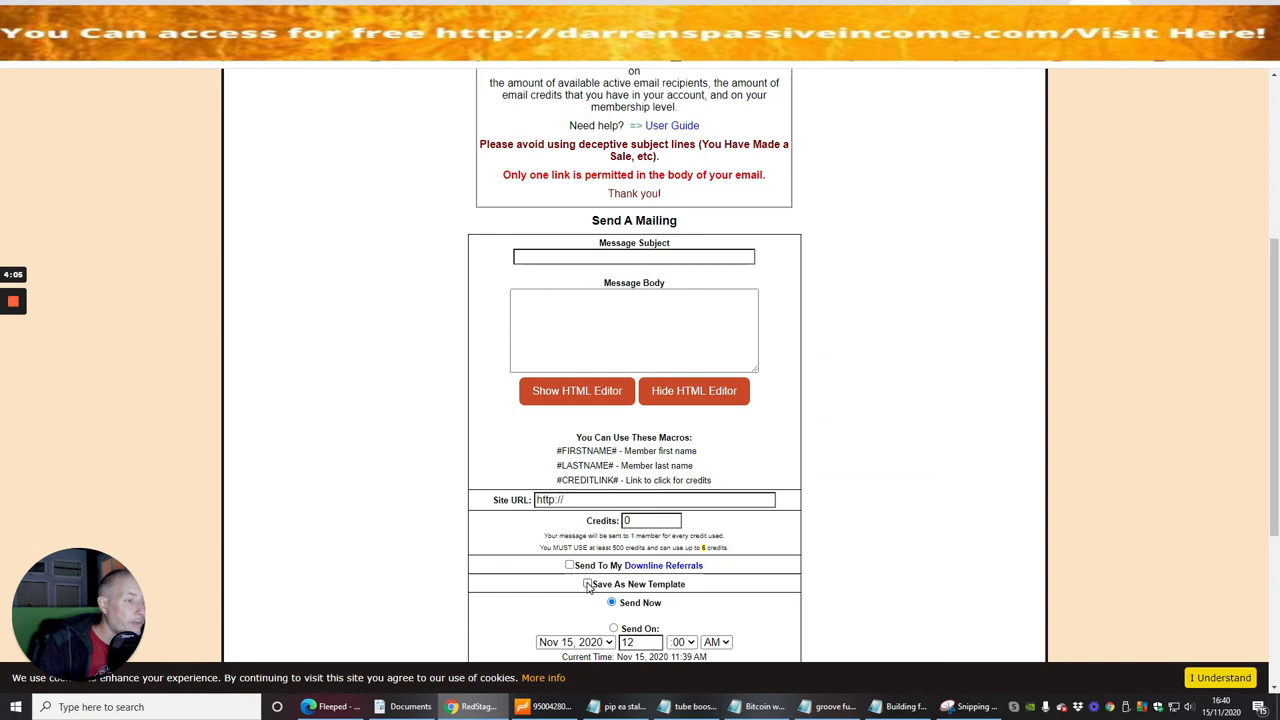
scroll("down", 3)
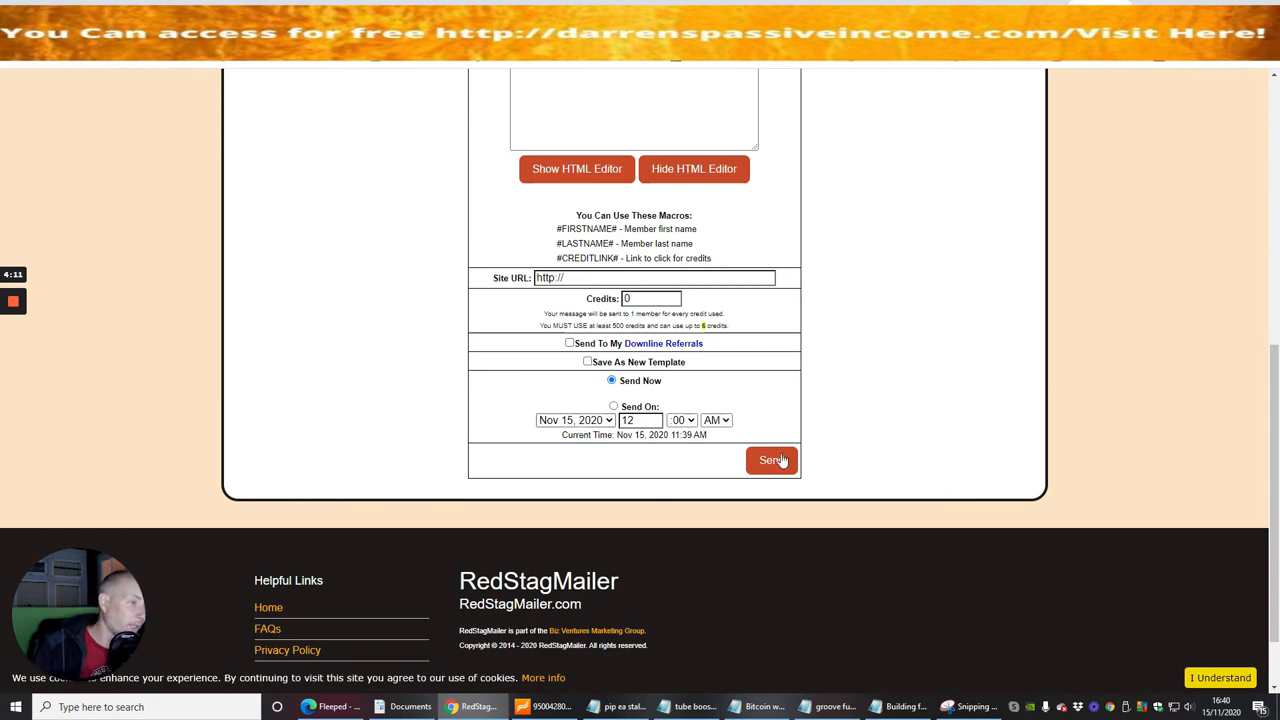
left_click(772, 460)
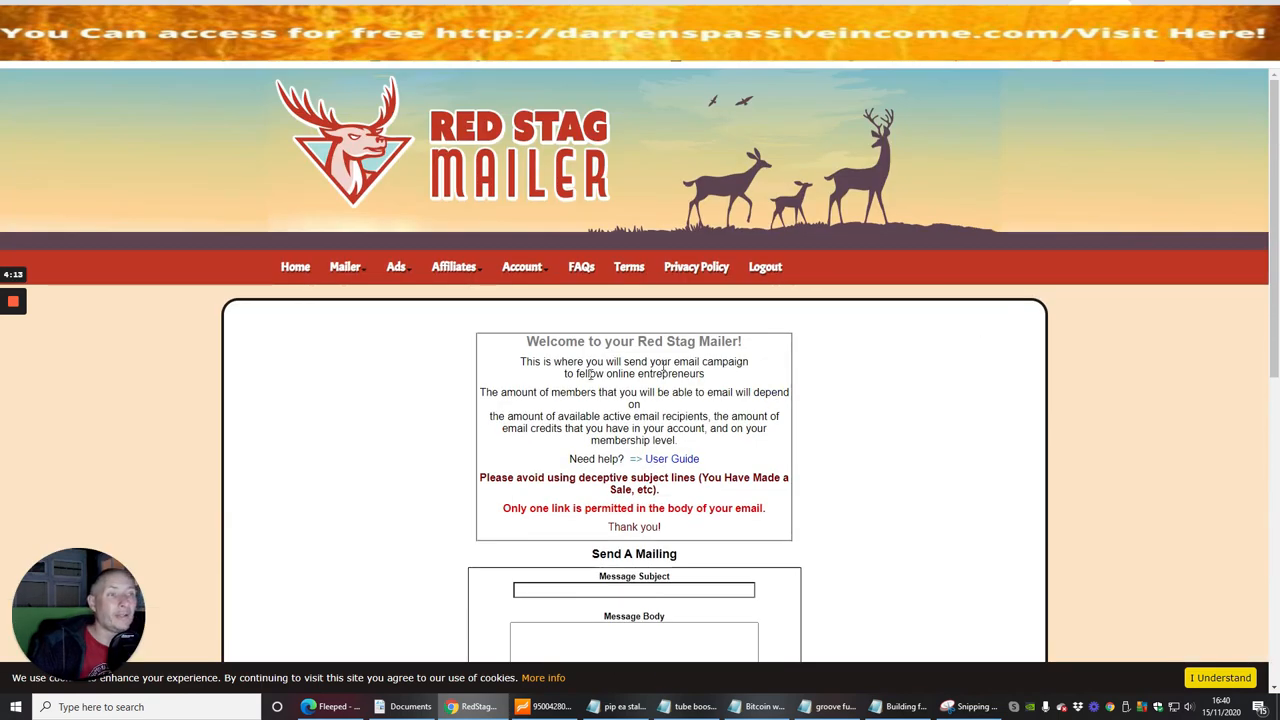
mouse_move(400, 450)
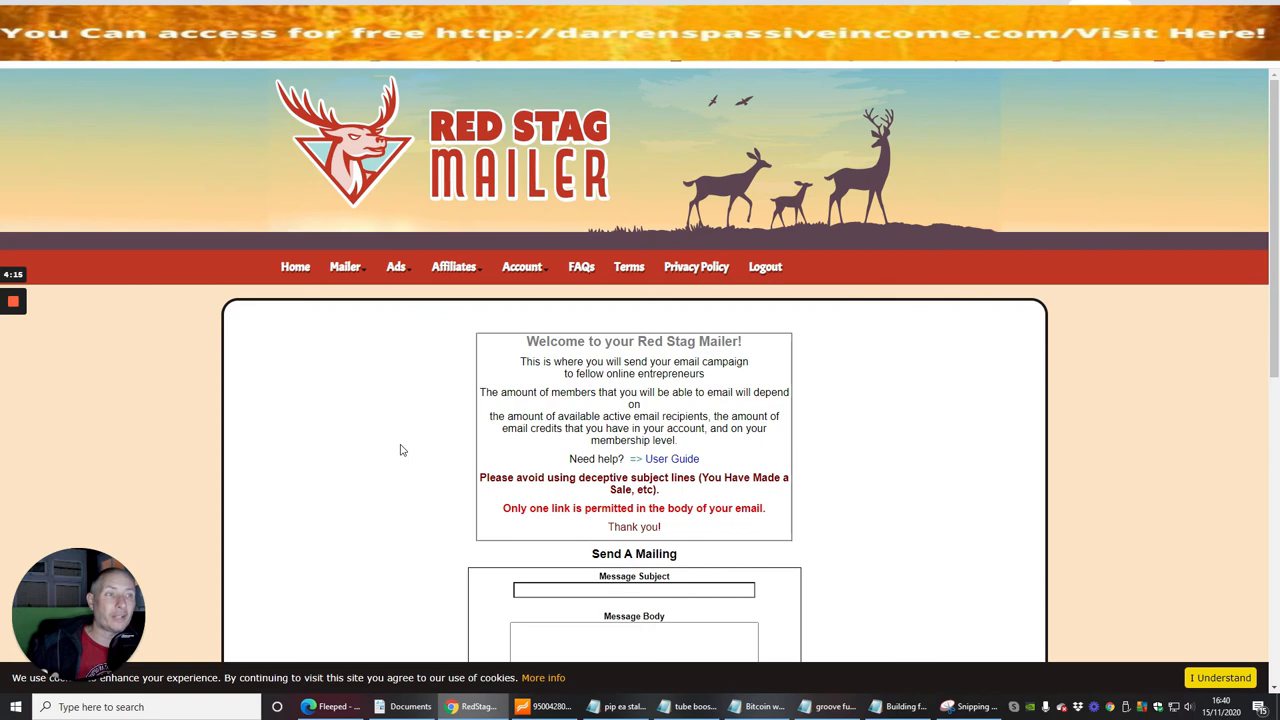
mouse_move(374, 476)
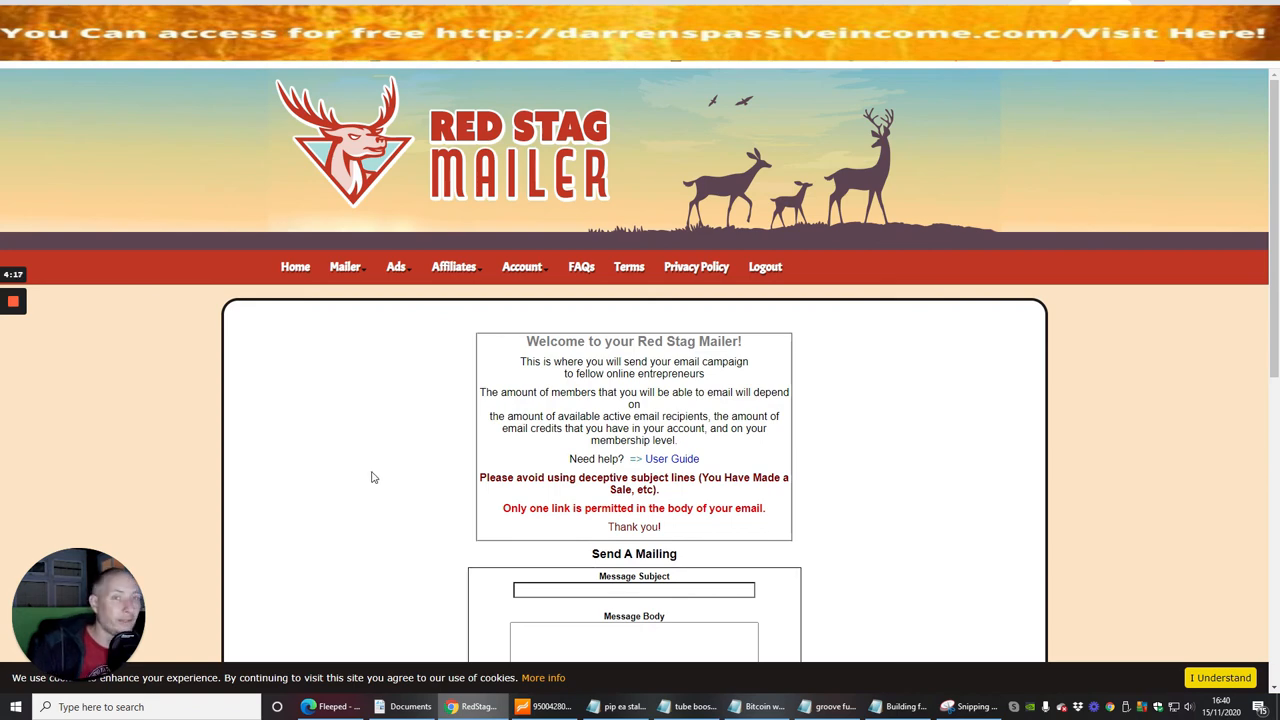
mouse_move(324, 468)
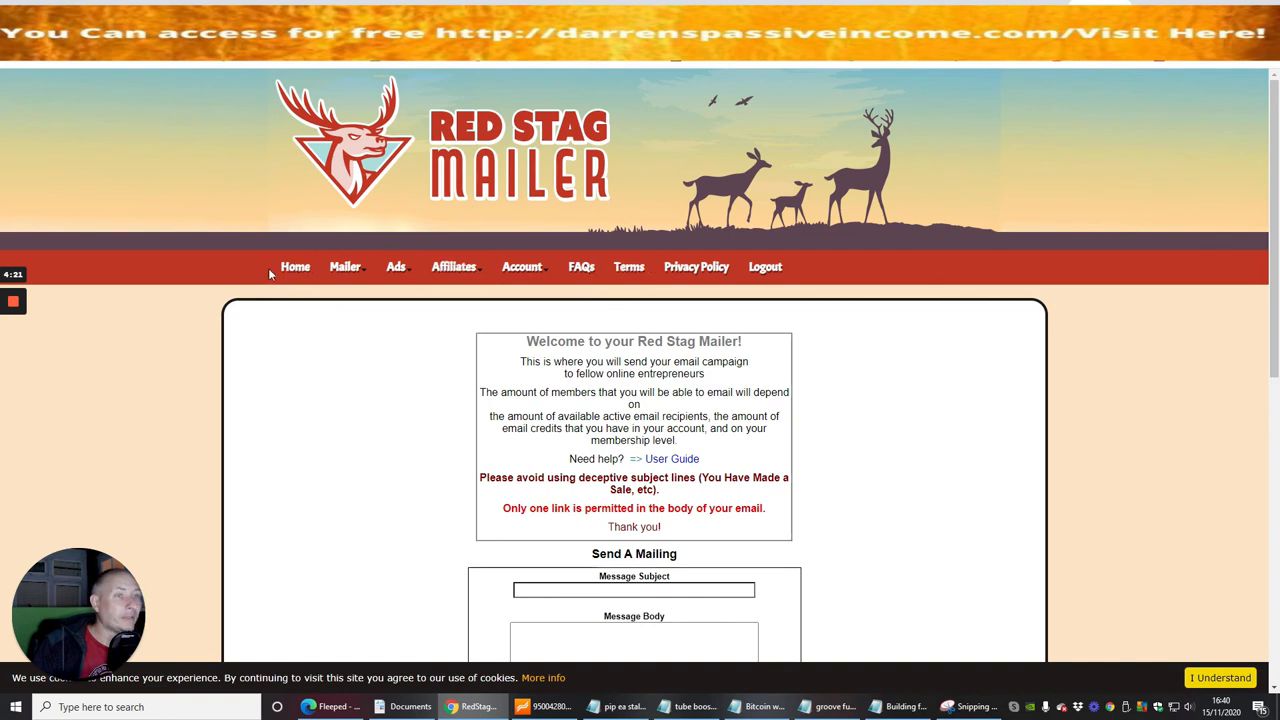
left_click(344, 266)
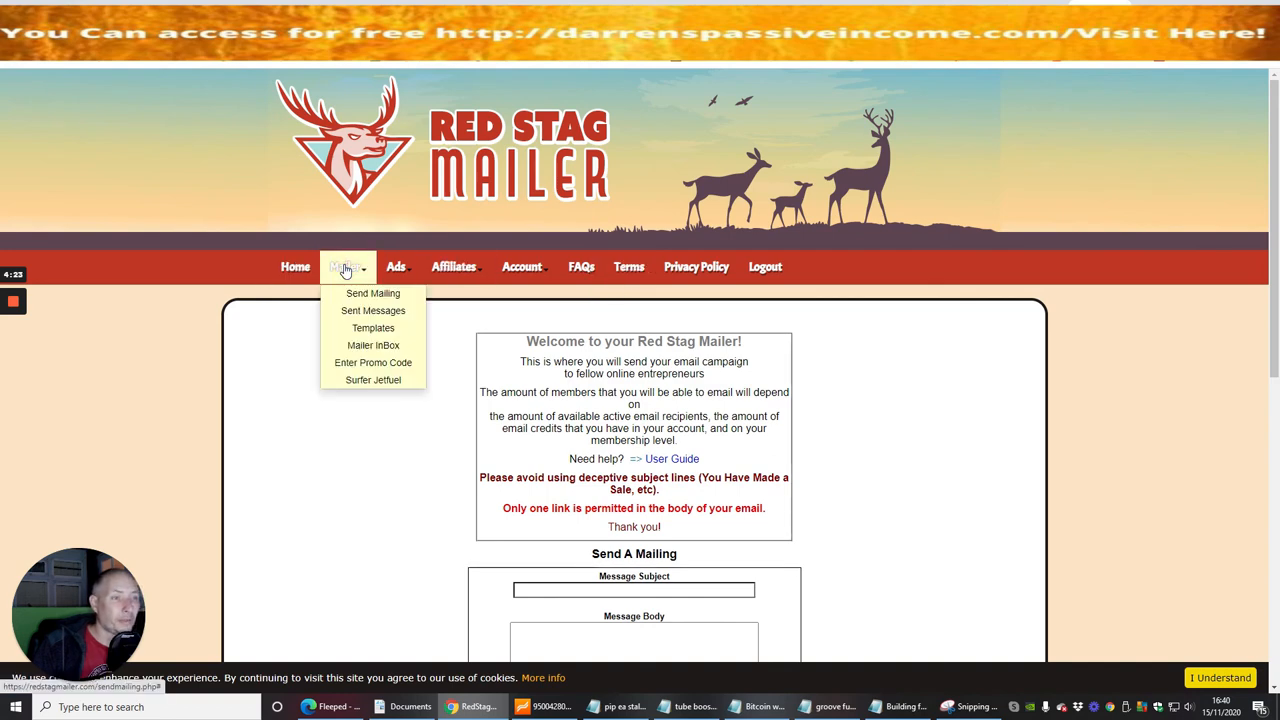
mouse_move(396, 268)
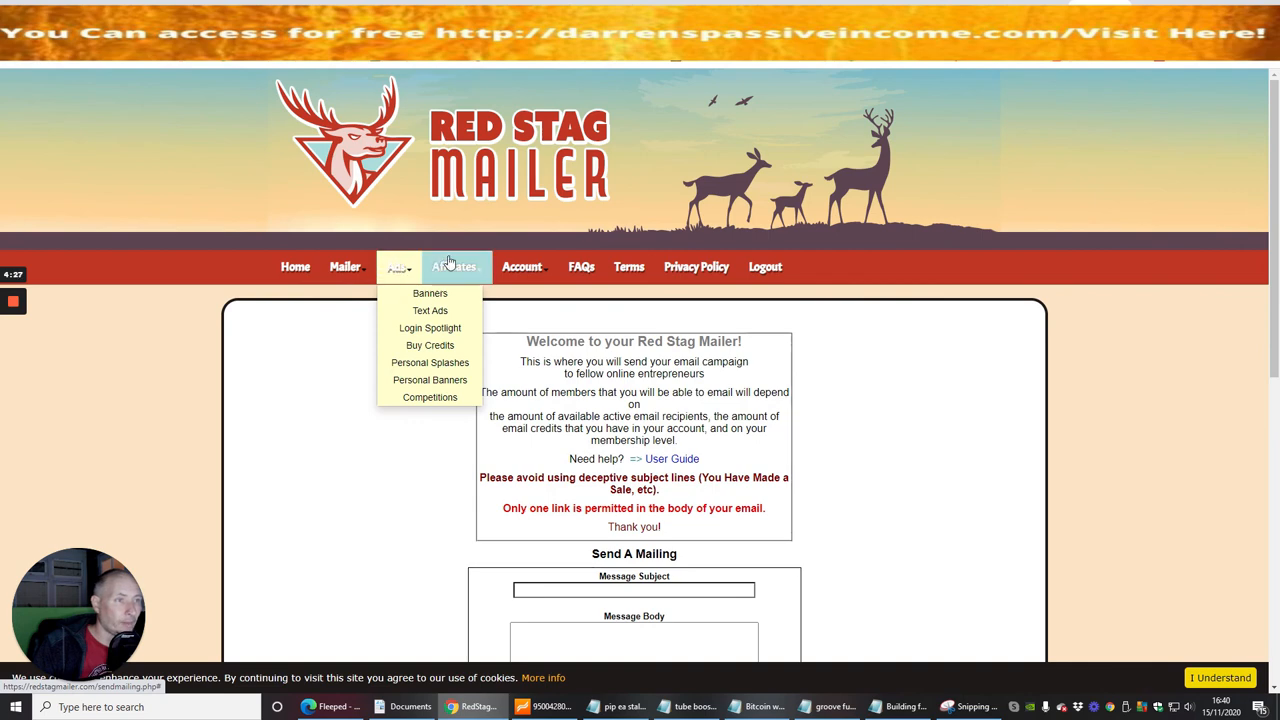
left_click(456, 268)
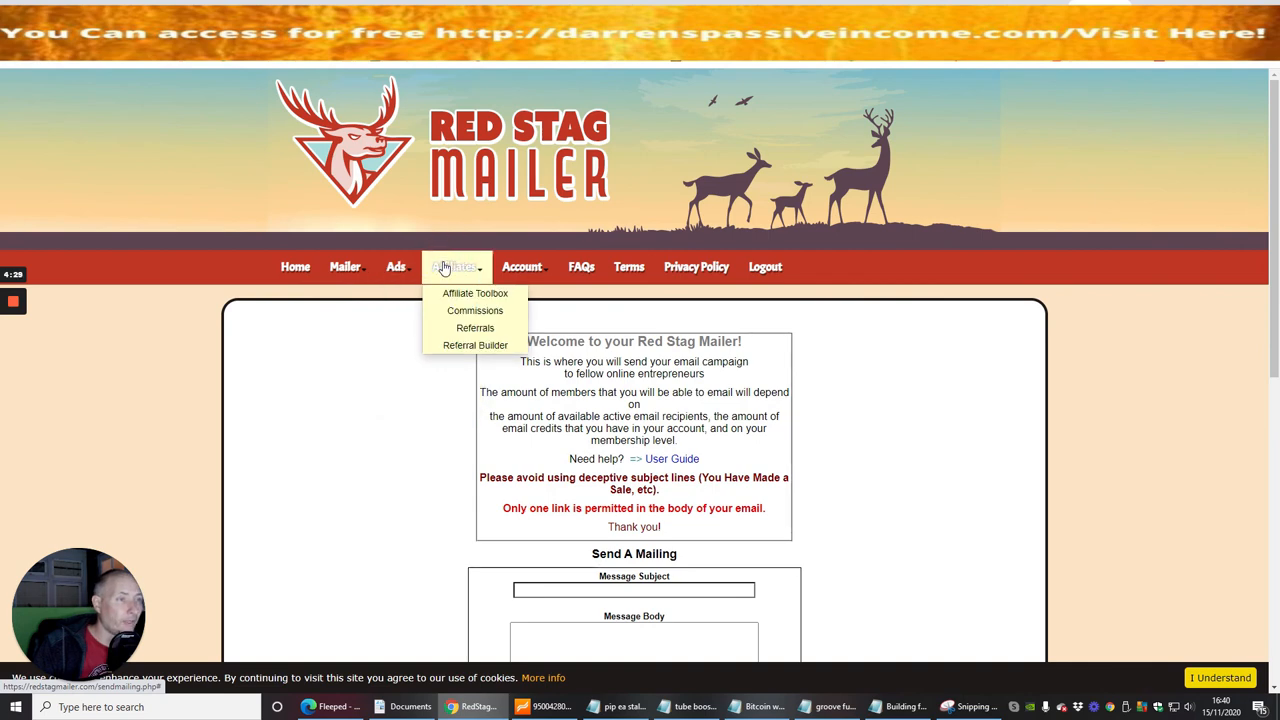
left_click(522, 266)
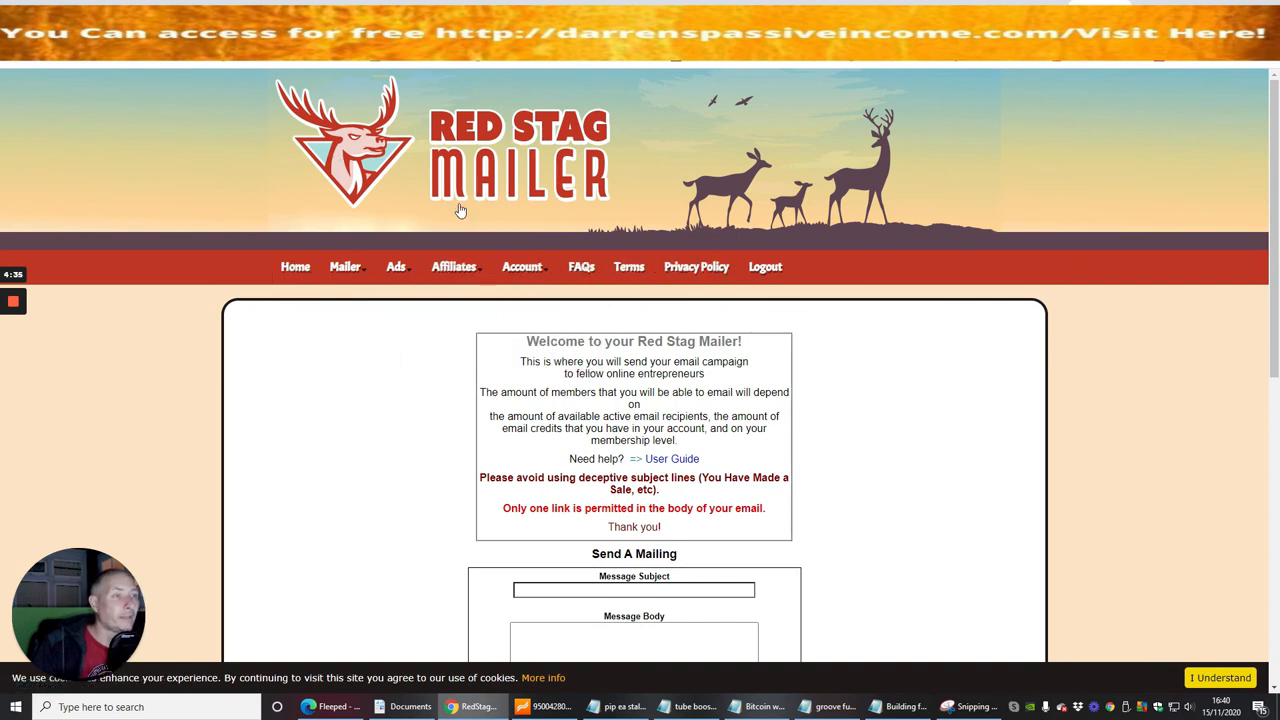
mouse_move(310, 472)
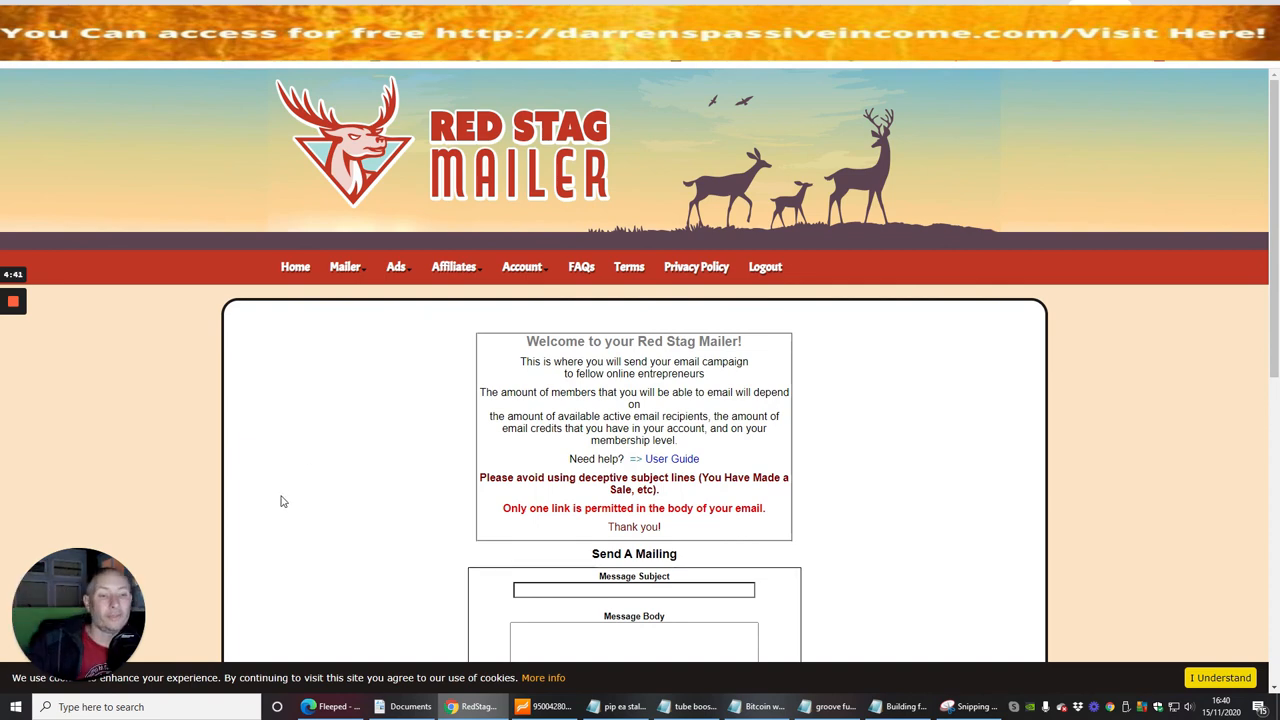
mouse_move(240, 536)
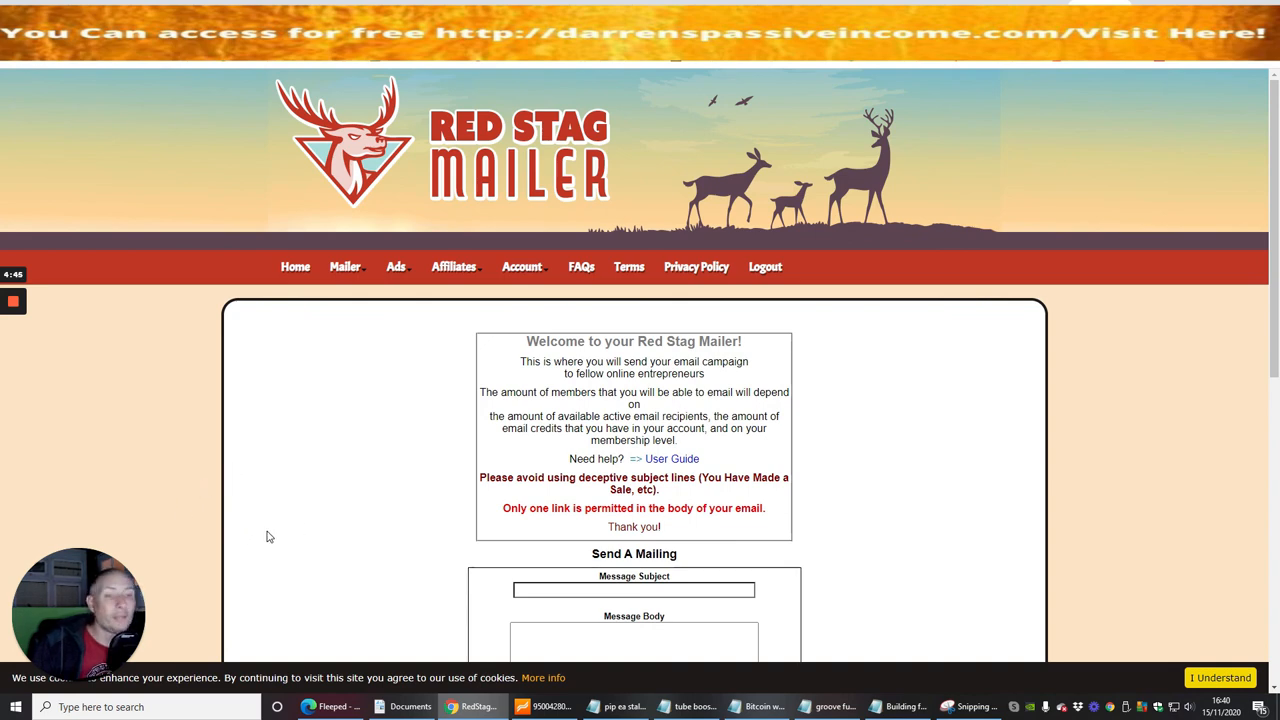
mouse_move(276, 548)
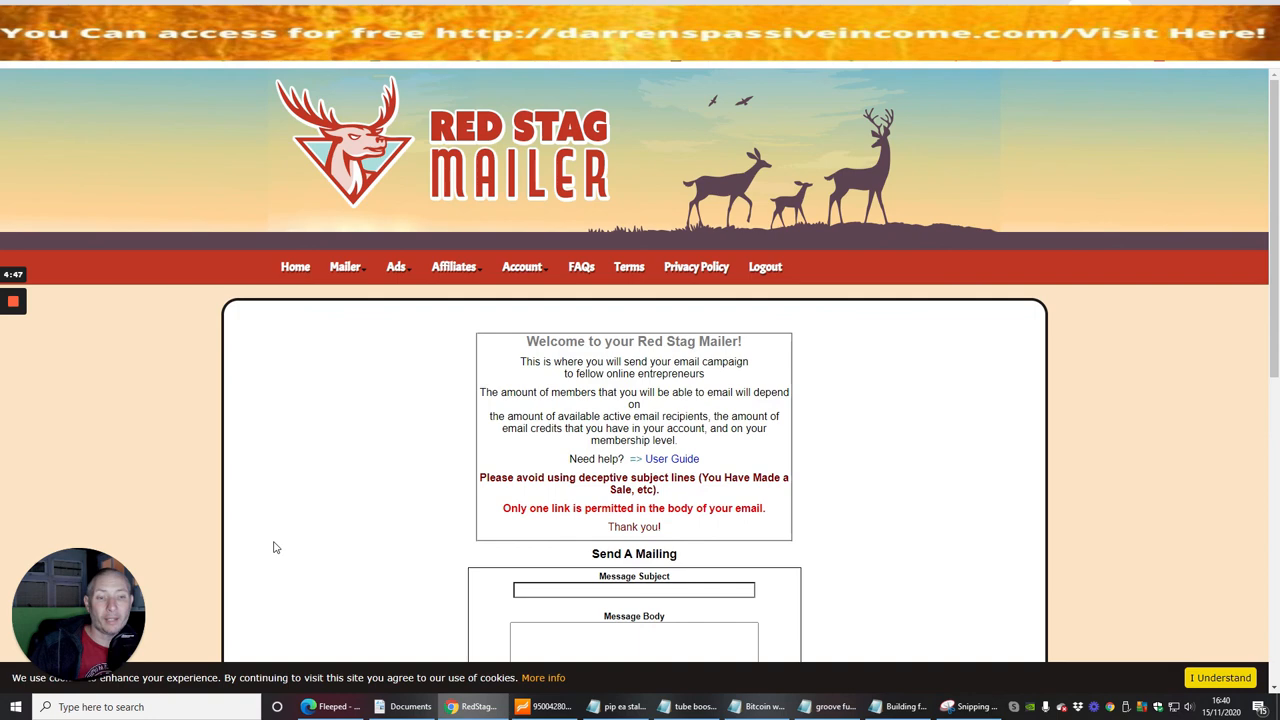